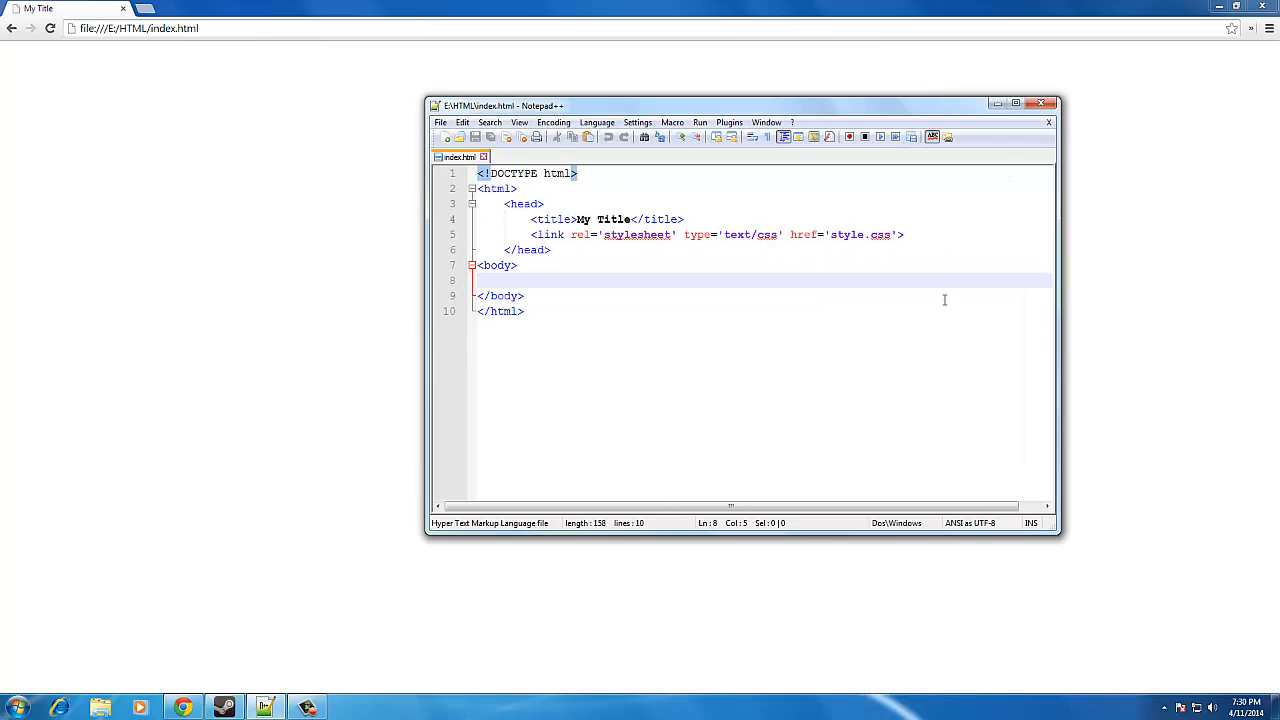
Step: Create a new file beginning a body { rule and save it as style.css
key("ctrl+a")
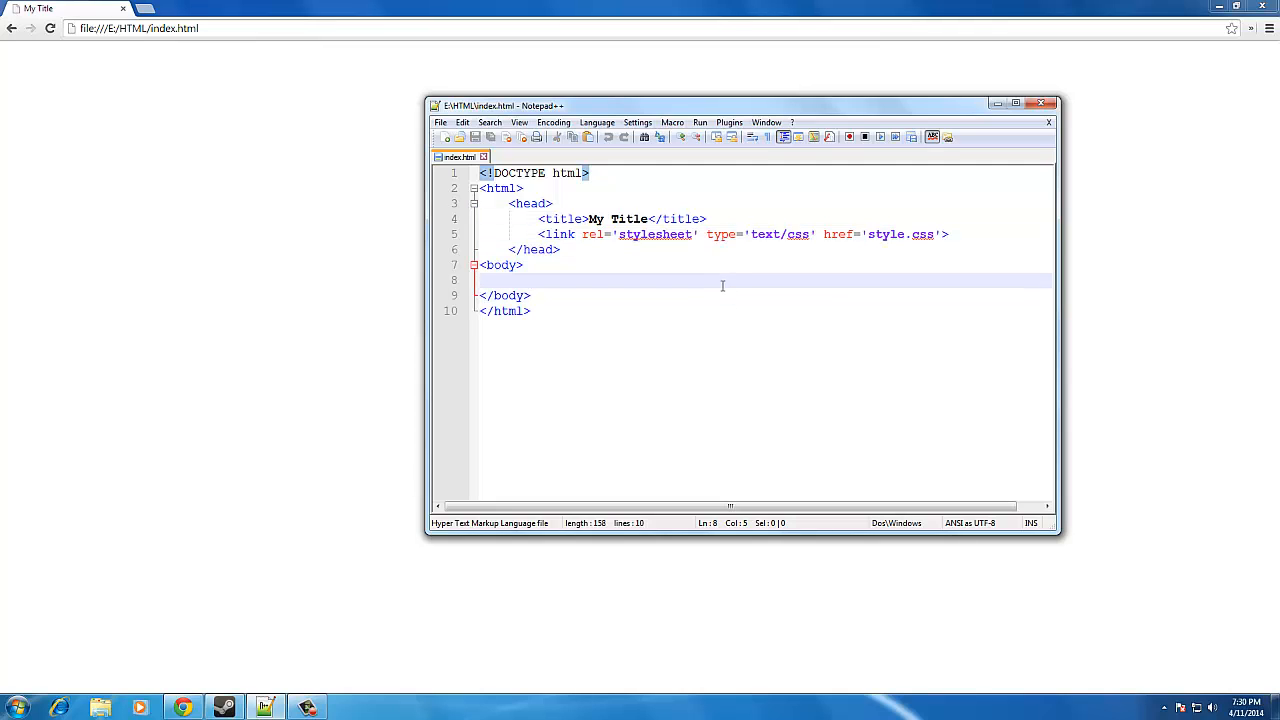
left_click(444, 137)
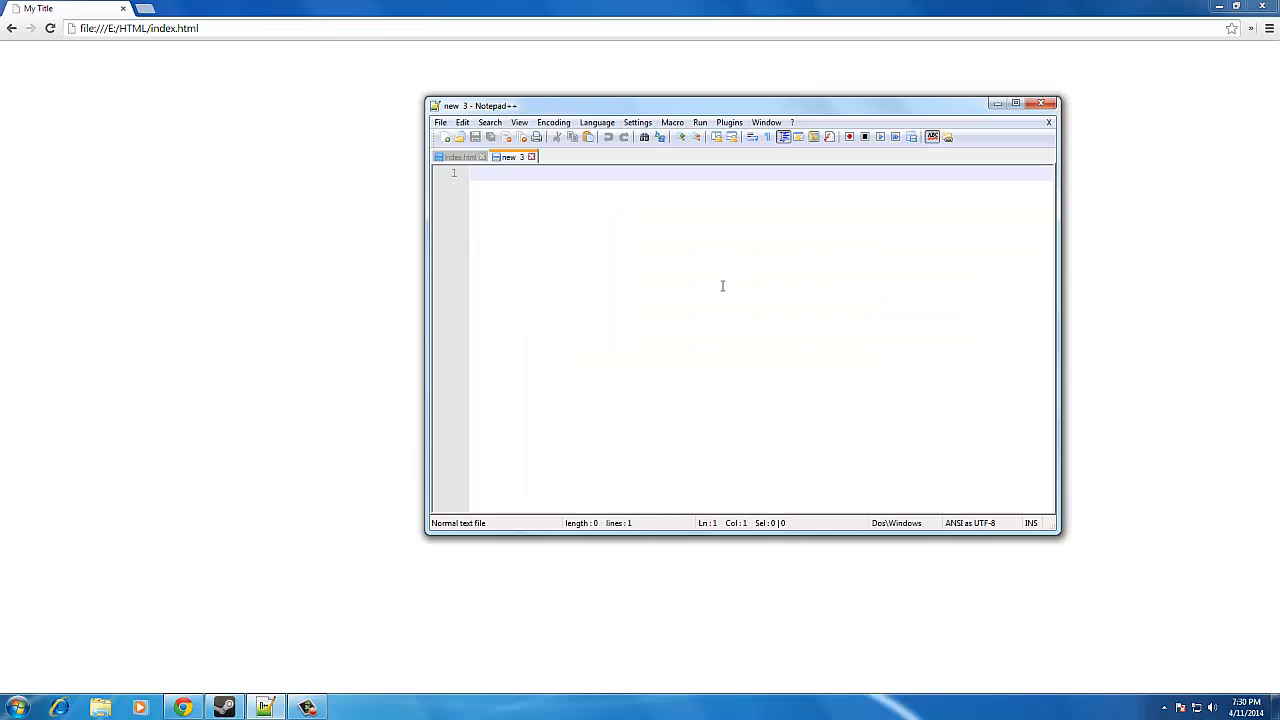
mouse_move(489, 137)
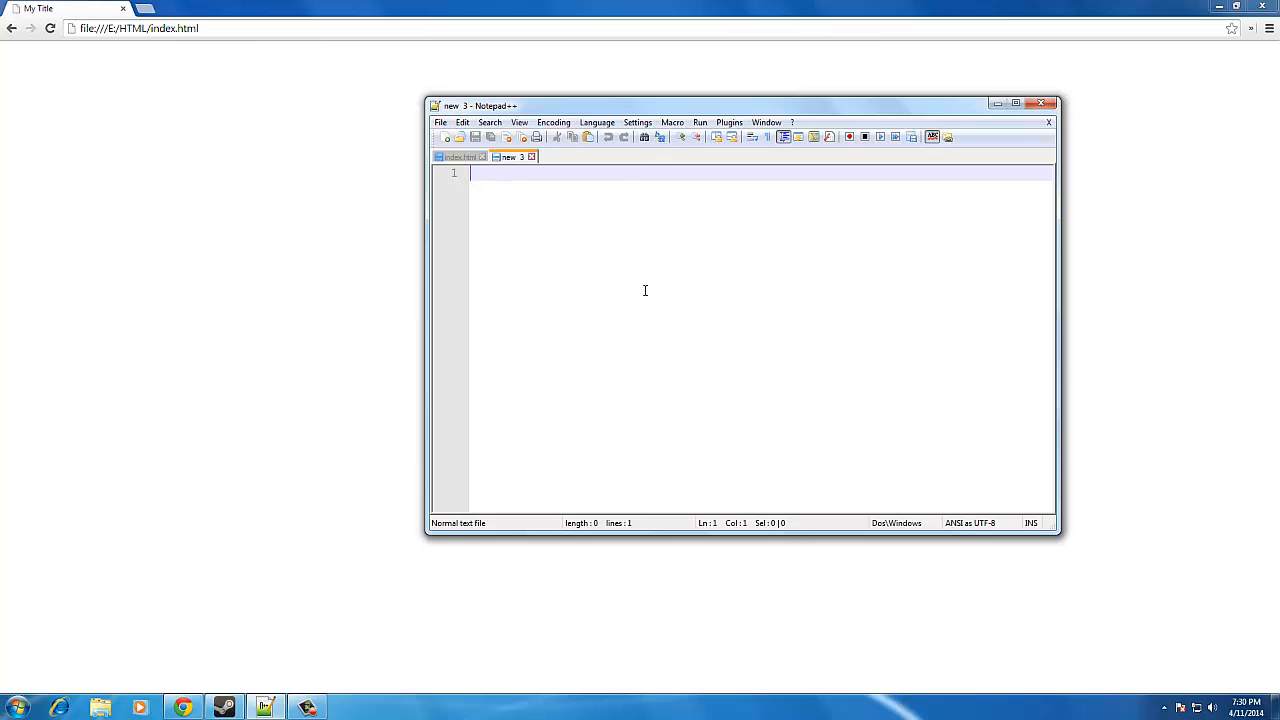
type("body")
type("sty")
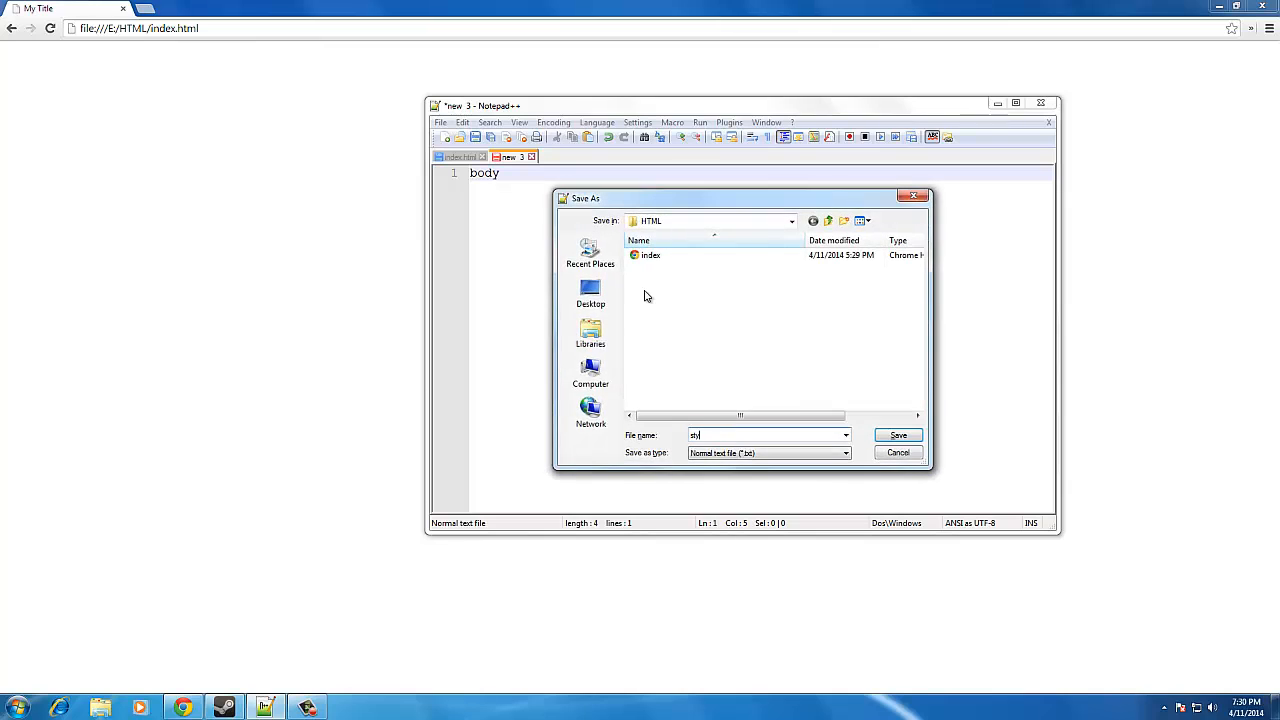
left_click(897, 434)
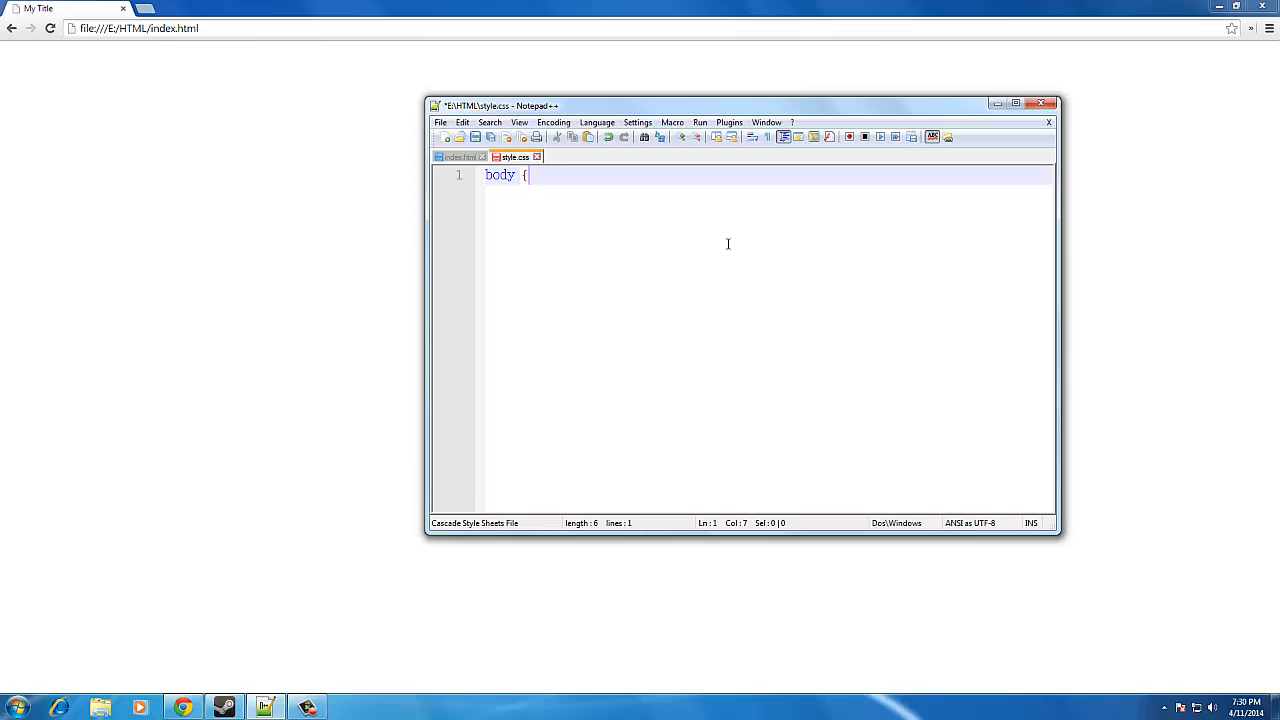
Step: Close the body rule and add background: #eee; inside it
key("Enter")
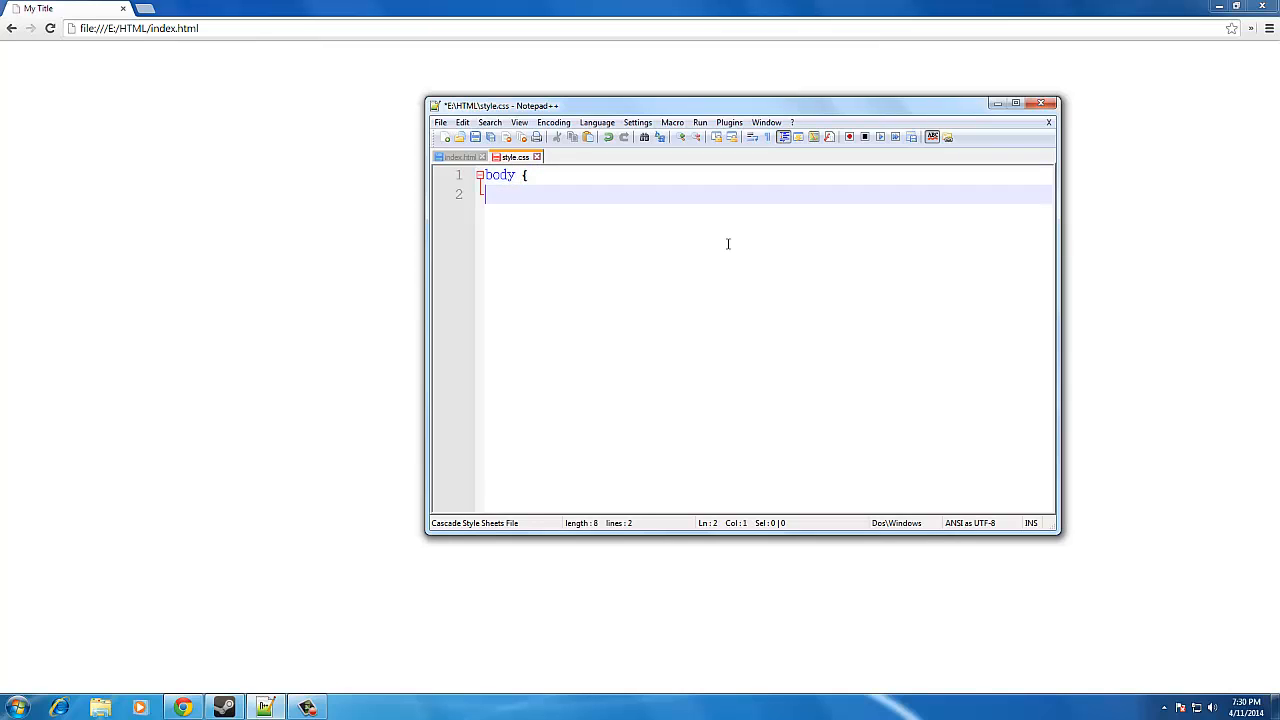
type("}")
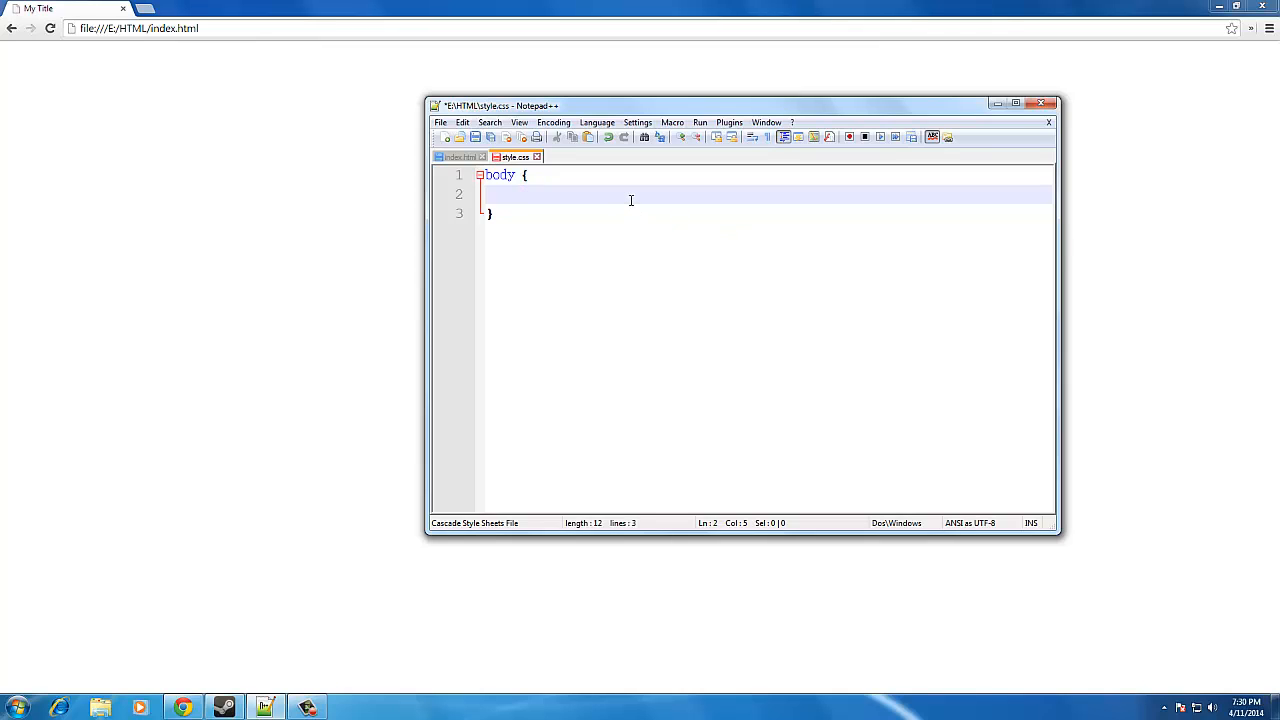
type("background:")
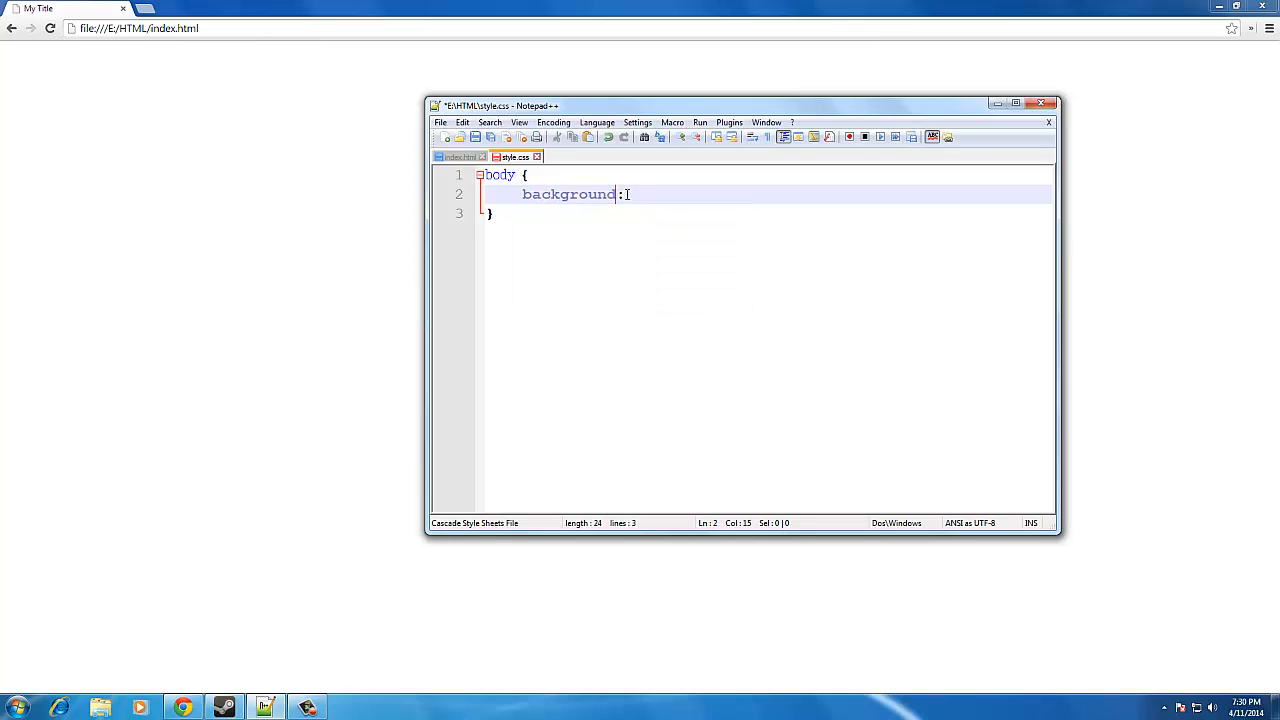
type("#")
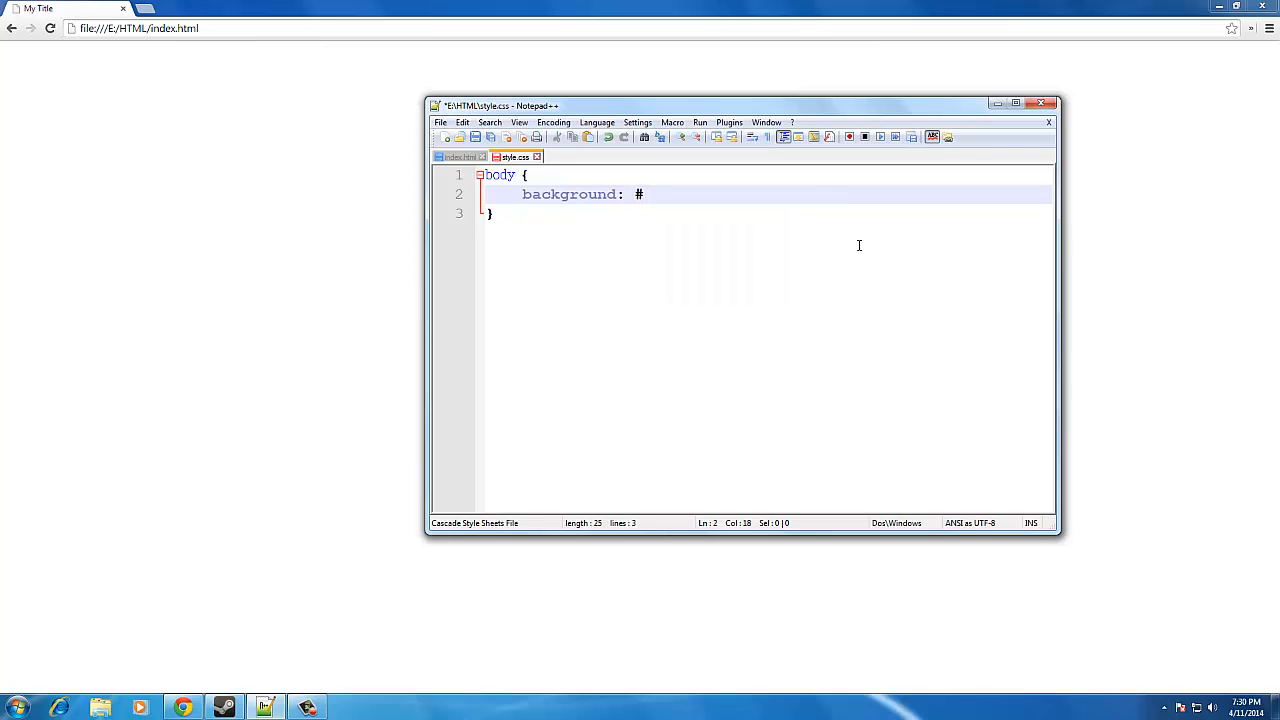
type("eee;")
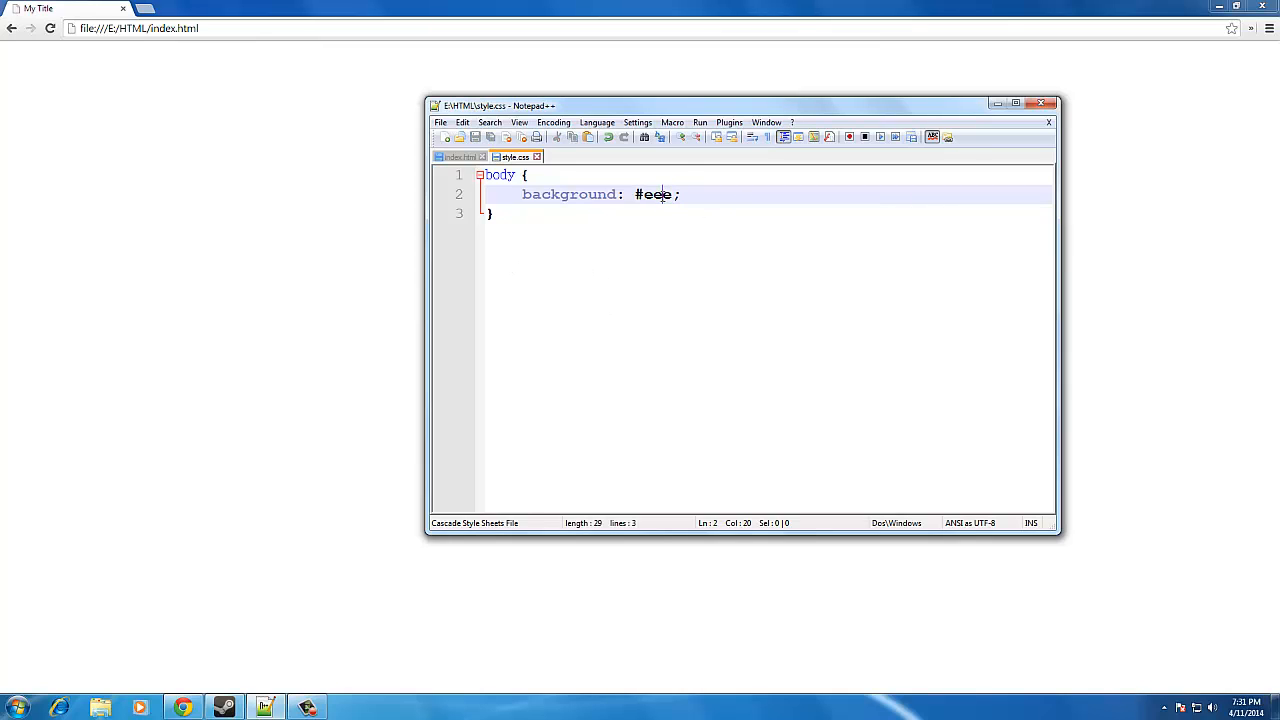
double_click(655, 194)
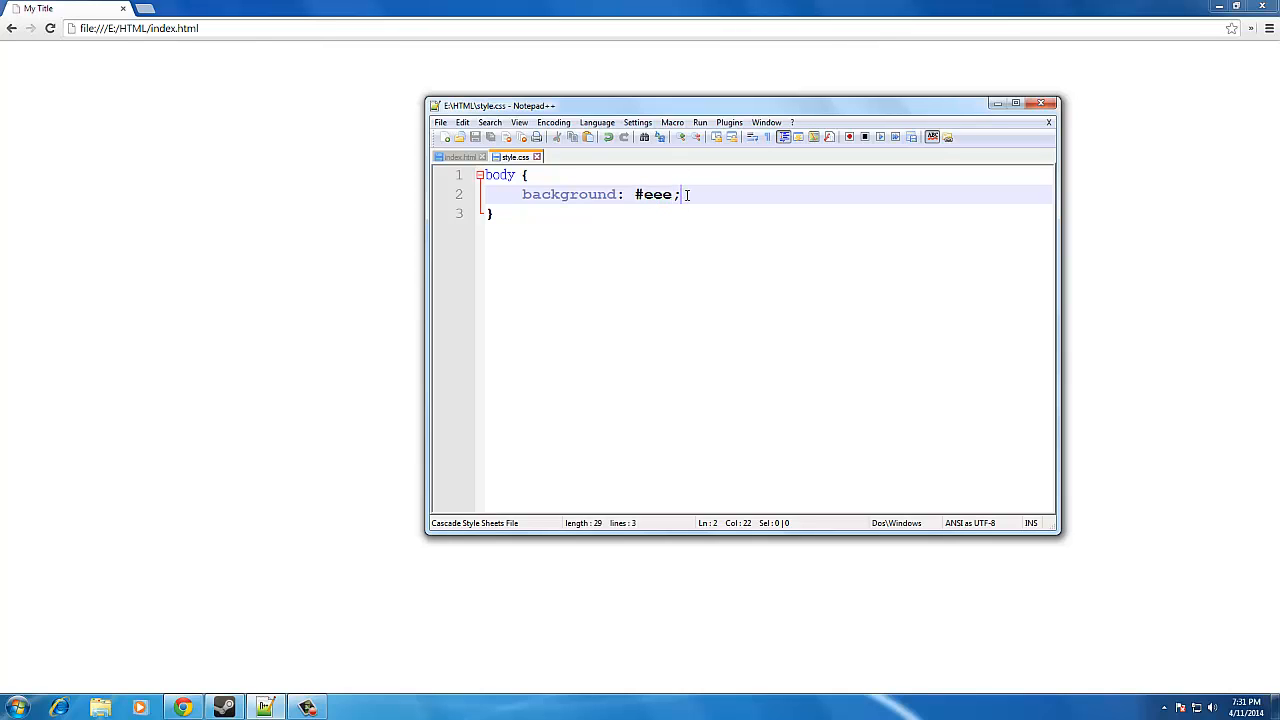
double_click(654, 194)
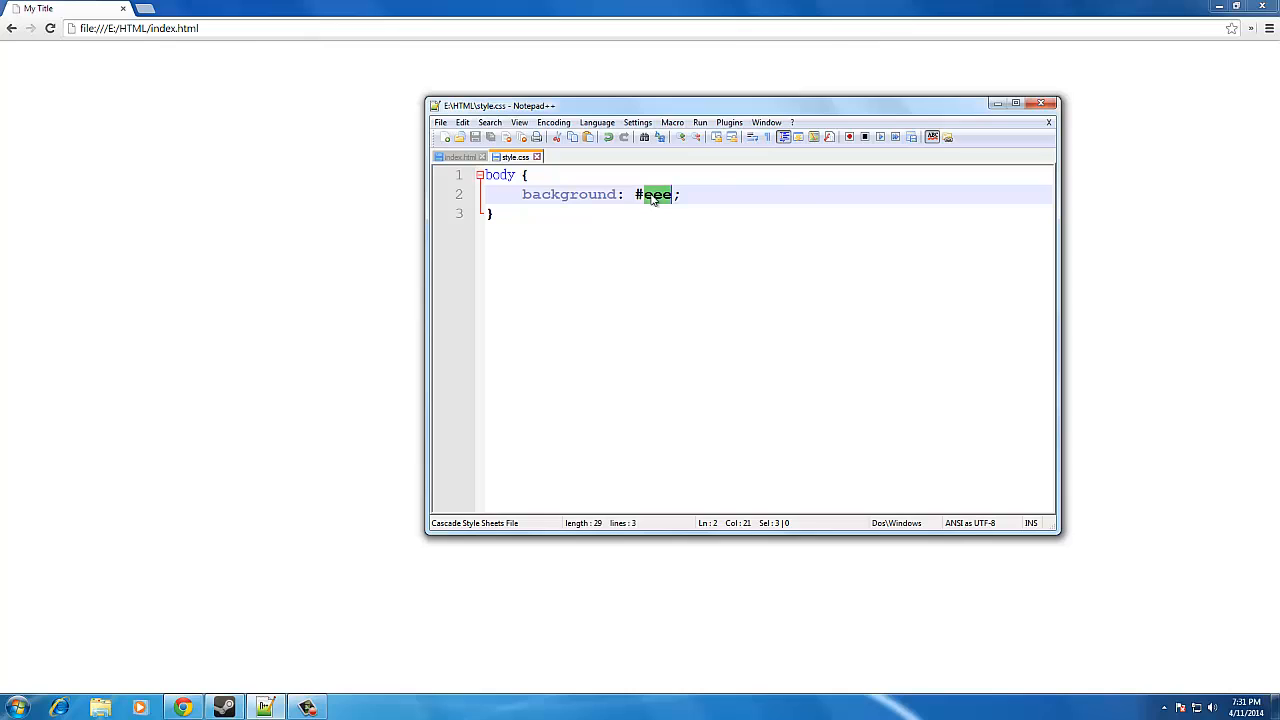
mouse_move(814, 198)
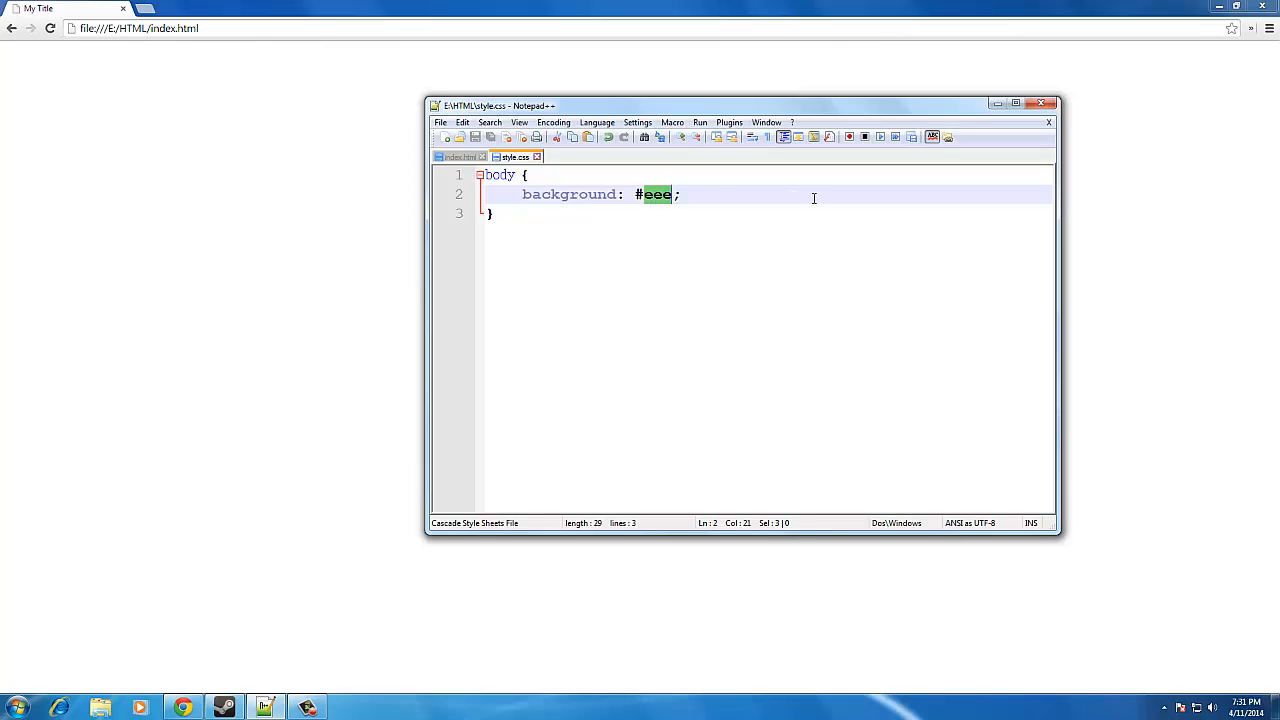
type("ff")
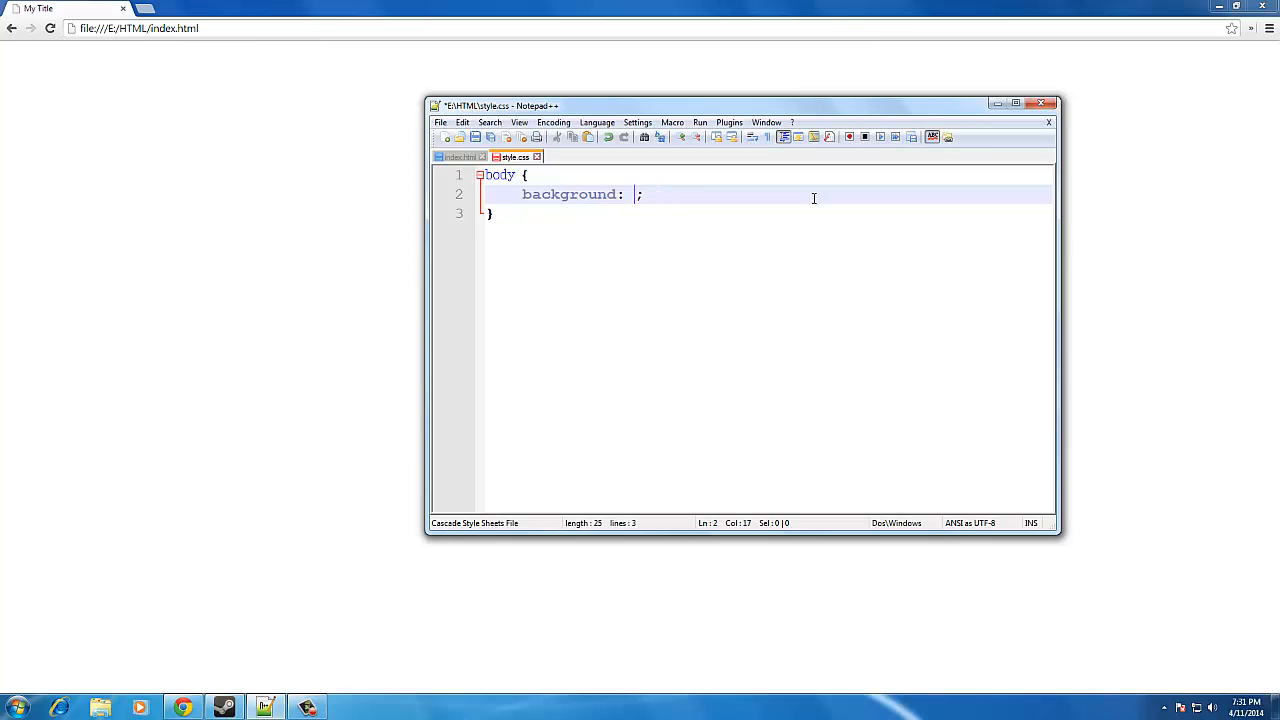
type("#1122")
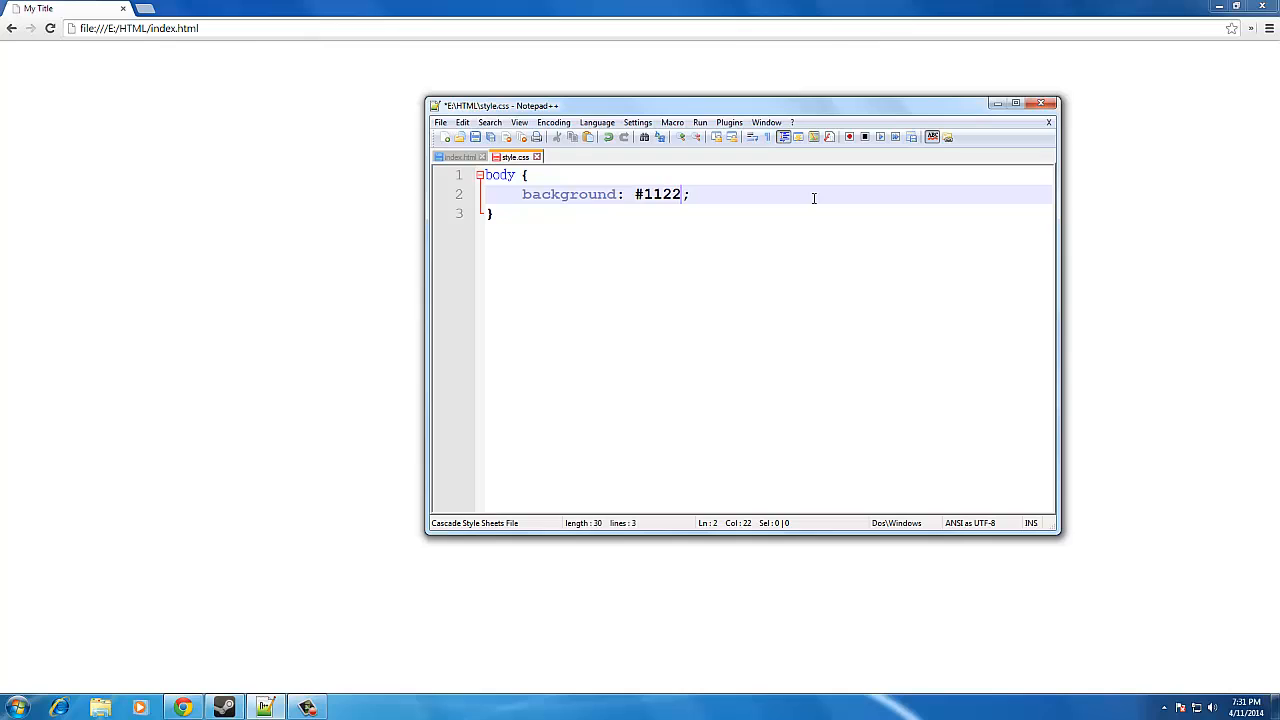
type("33")
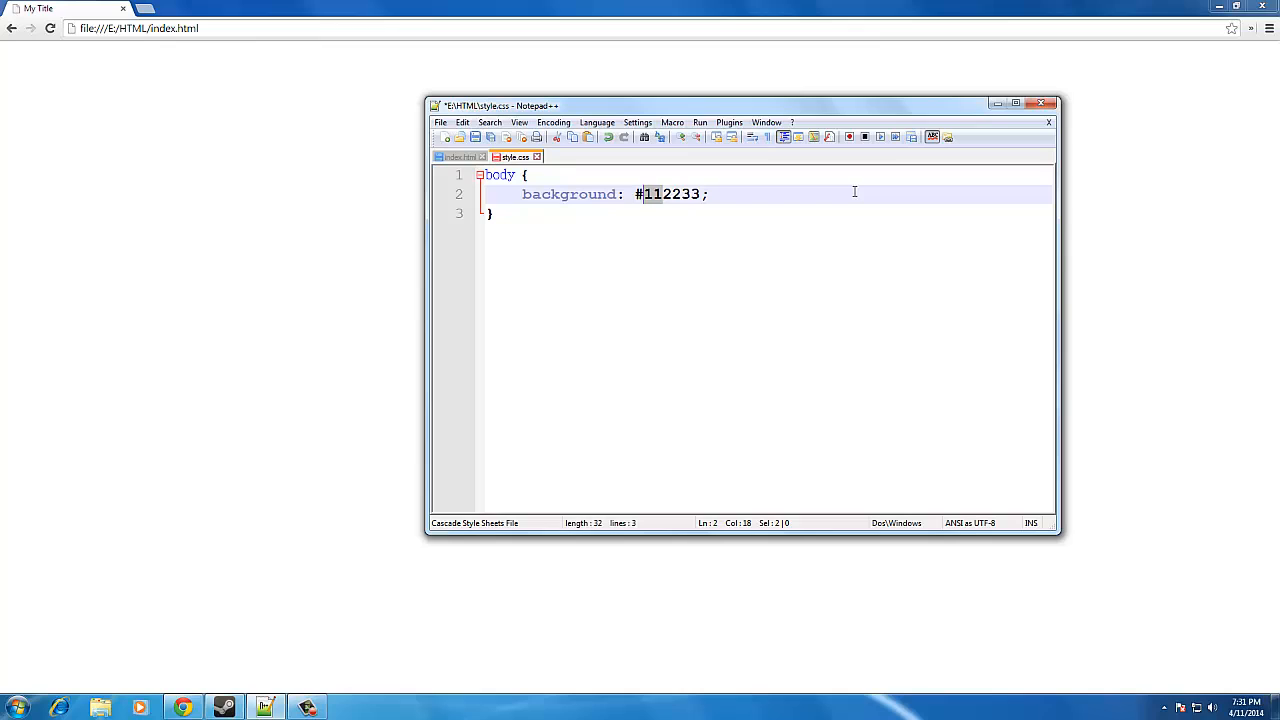
mouse_move(829, 190)
type("9z")
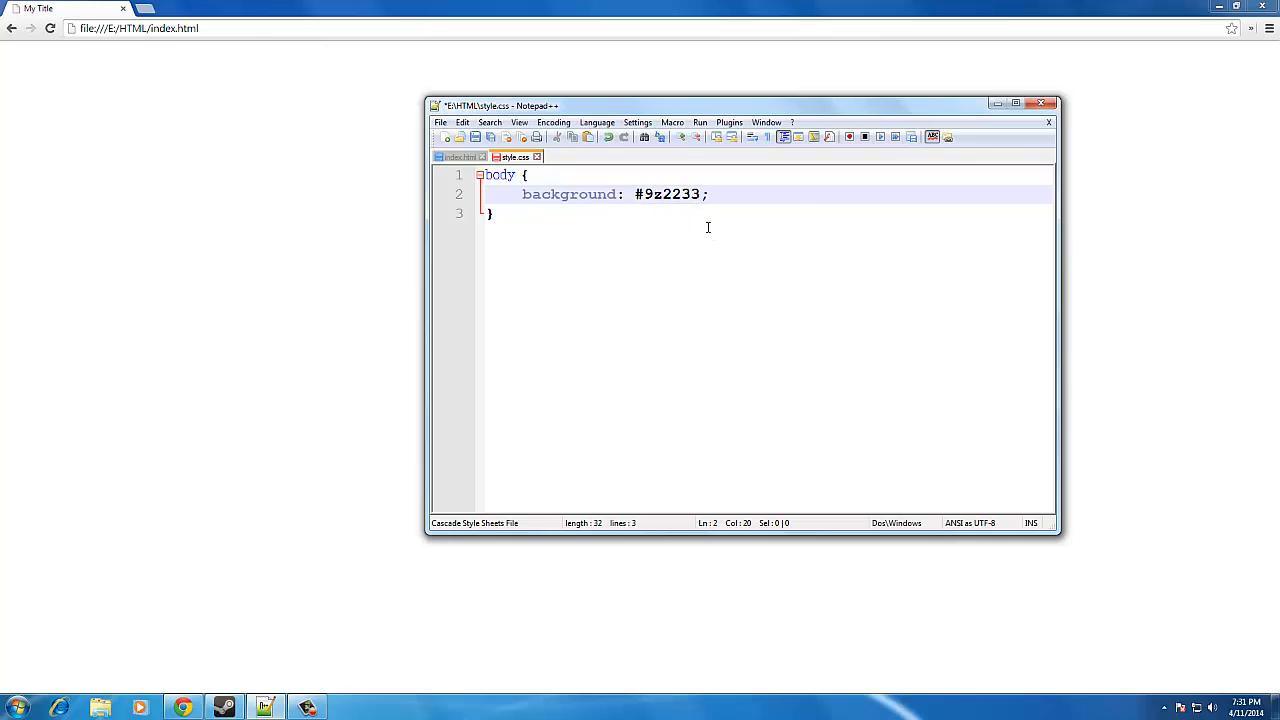
type("f")
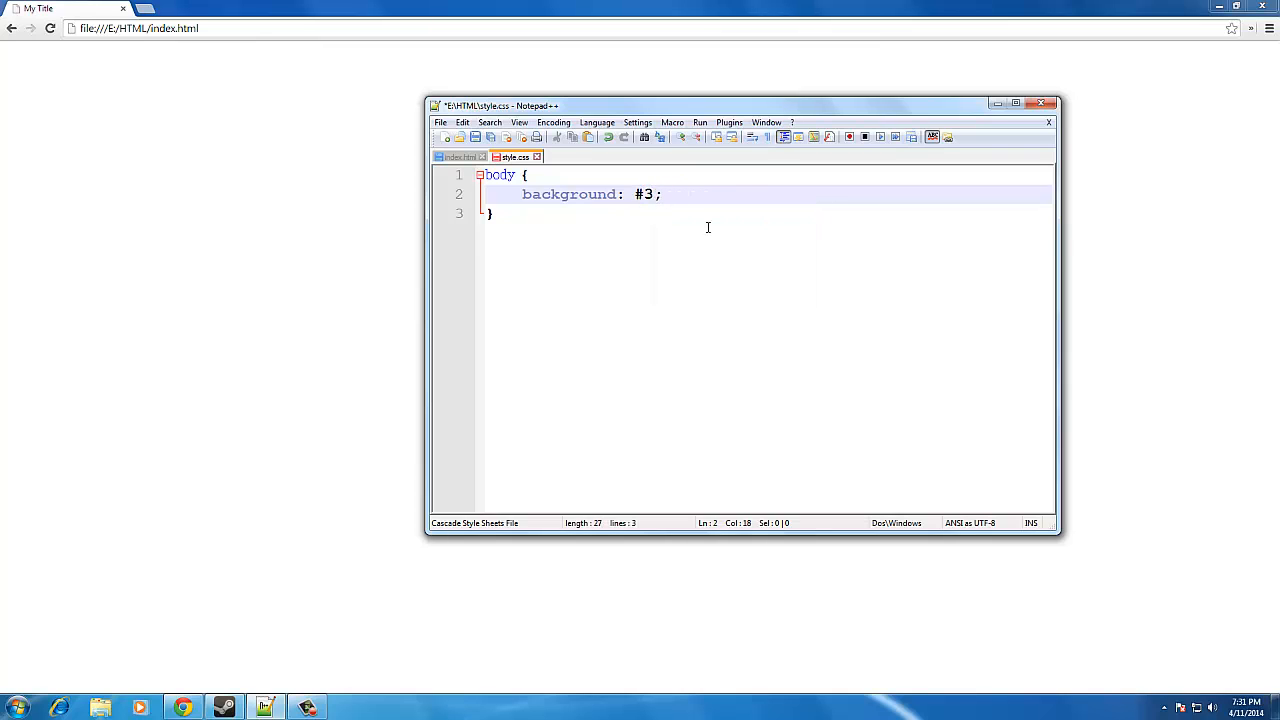
type("eee")
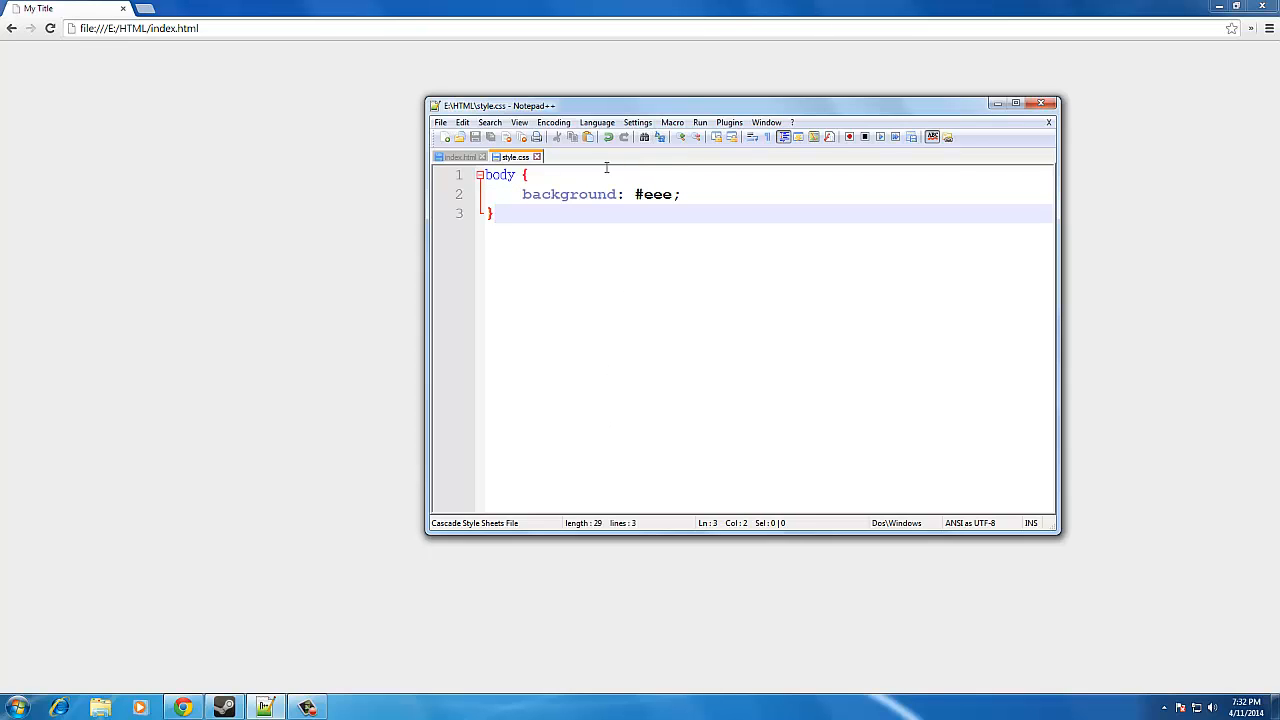
left_click(458, 157)
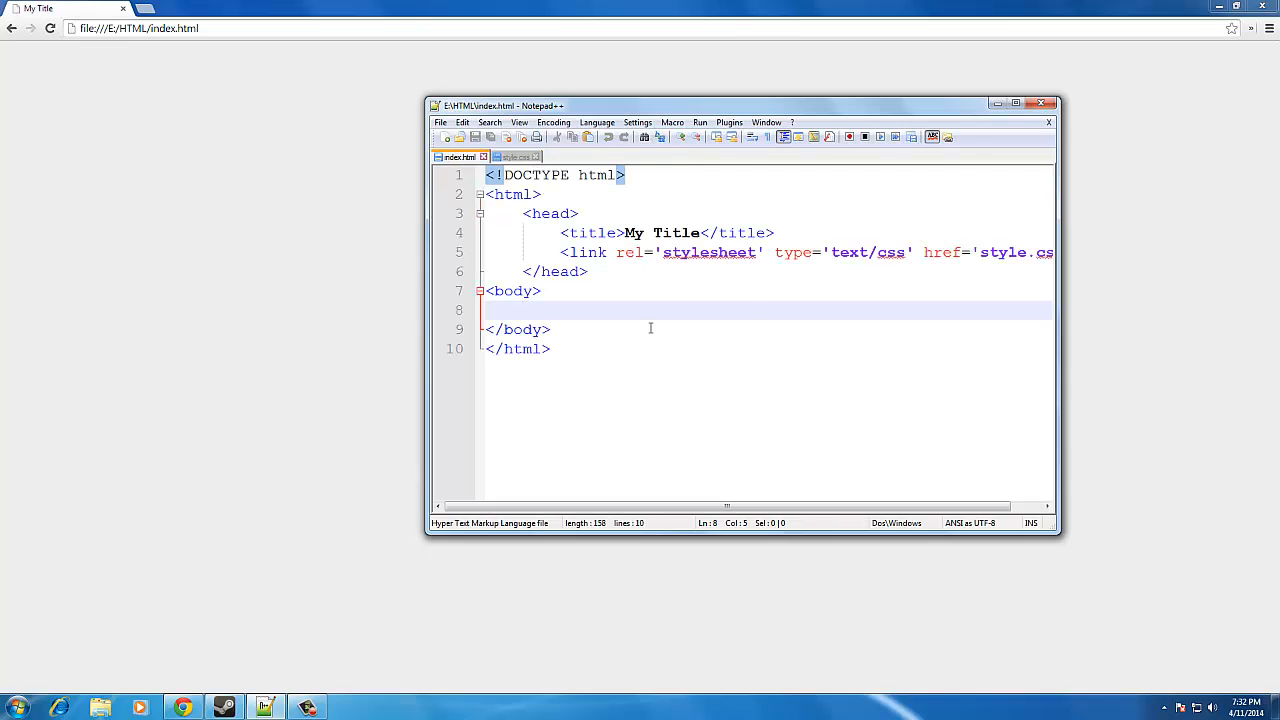
left_click(640, 329)
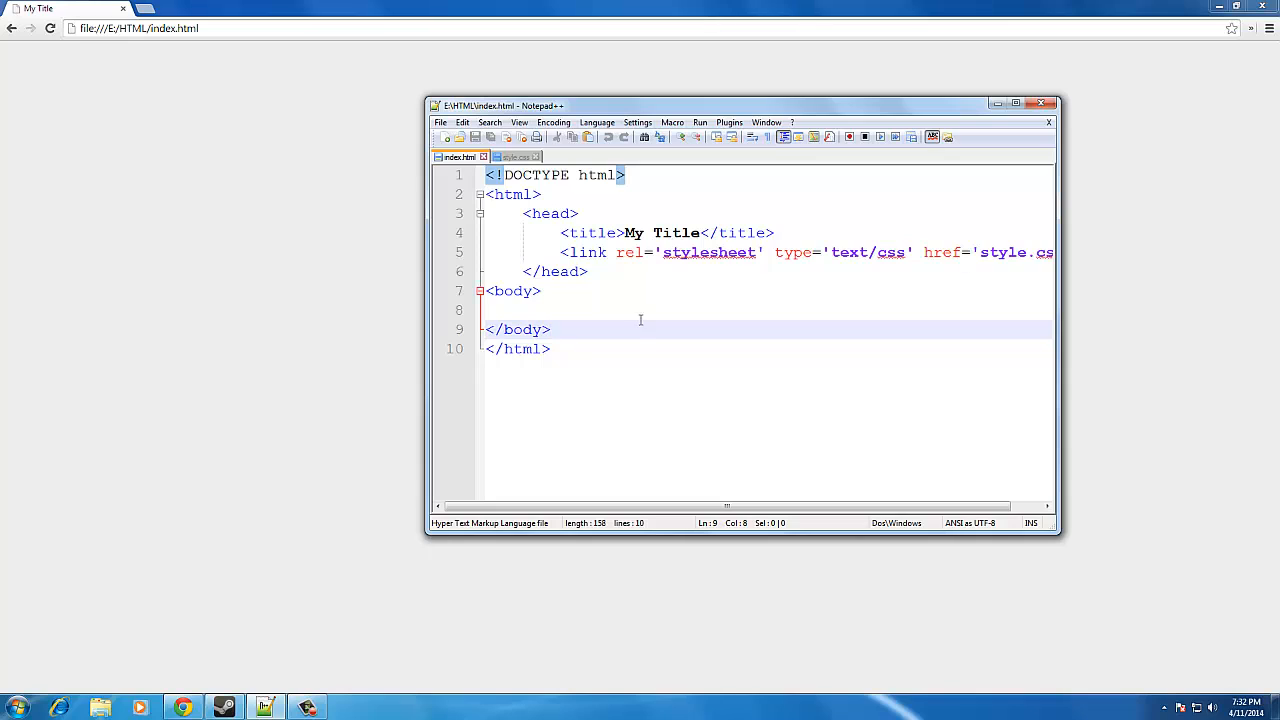
left_click(524, 310)
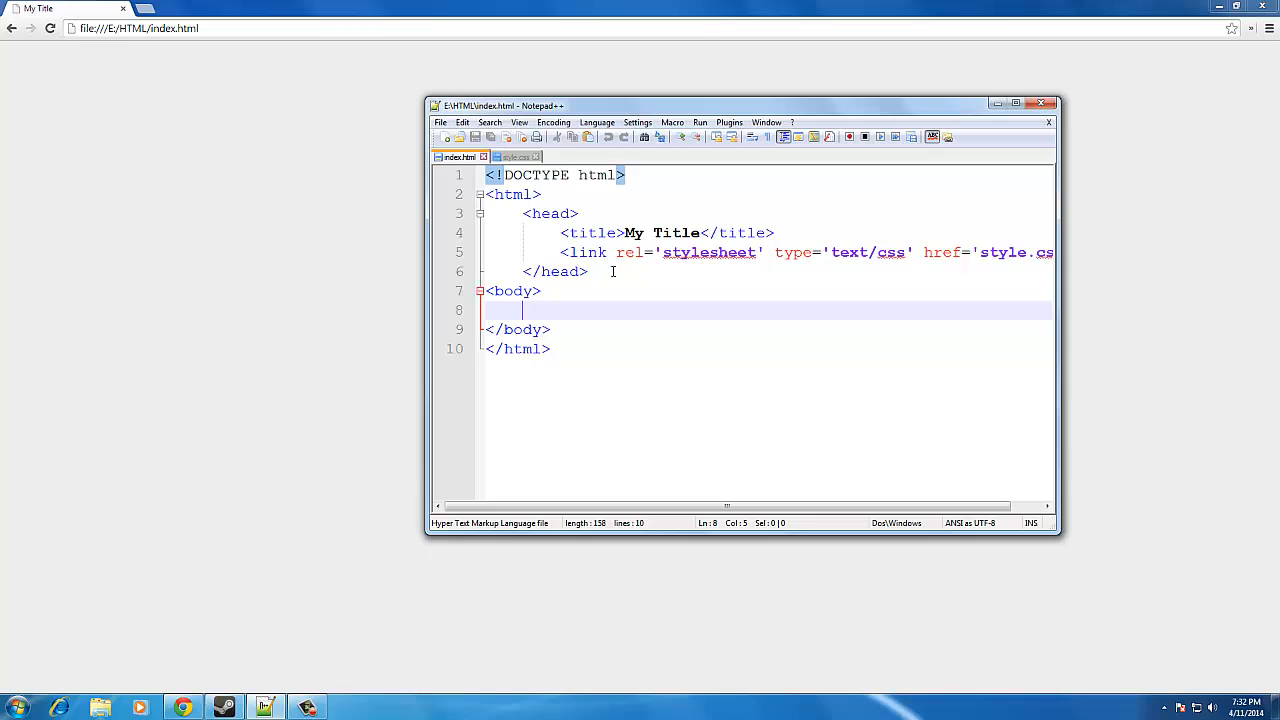
left_click(515, 157)
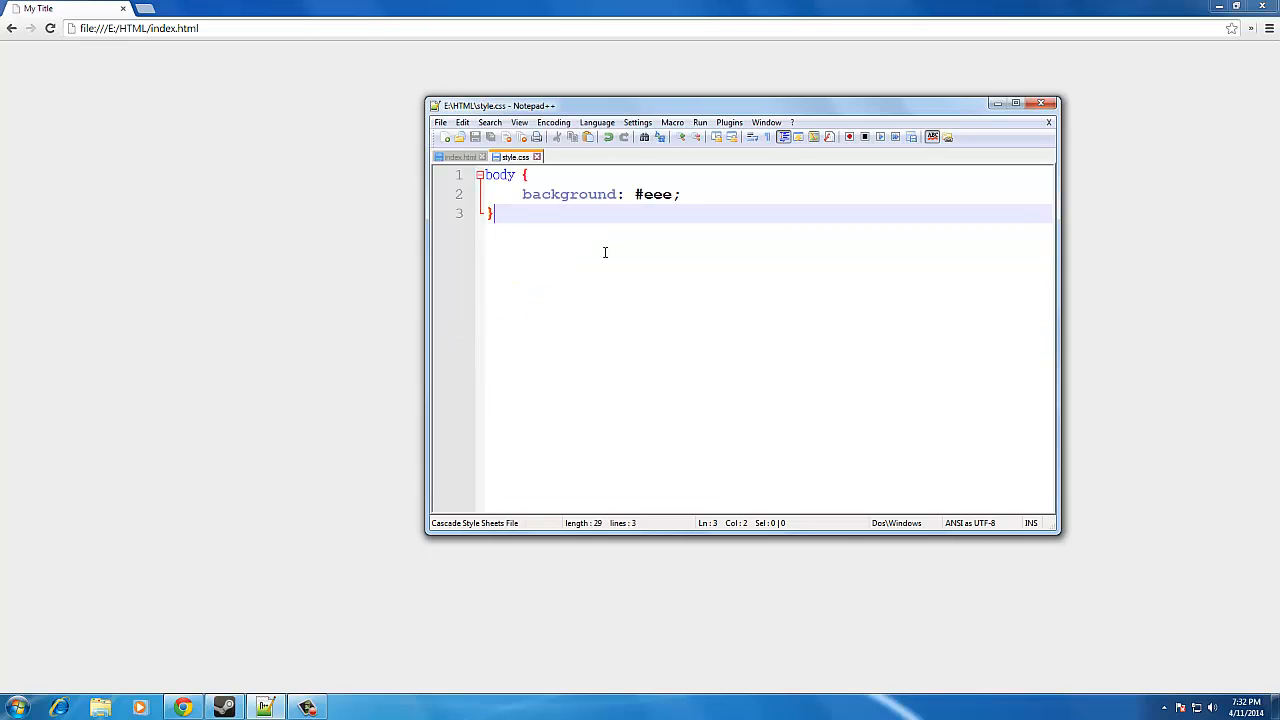
Step: Add width: 1000px, padding: 5px and background: white to the .content rule
key("Enter")
type(".content {")
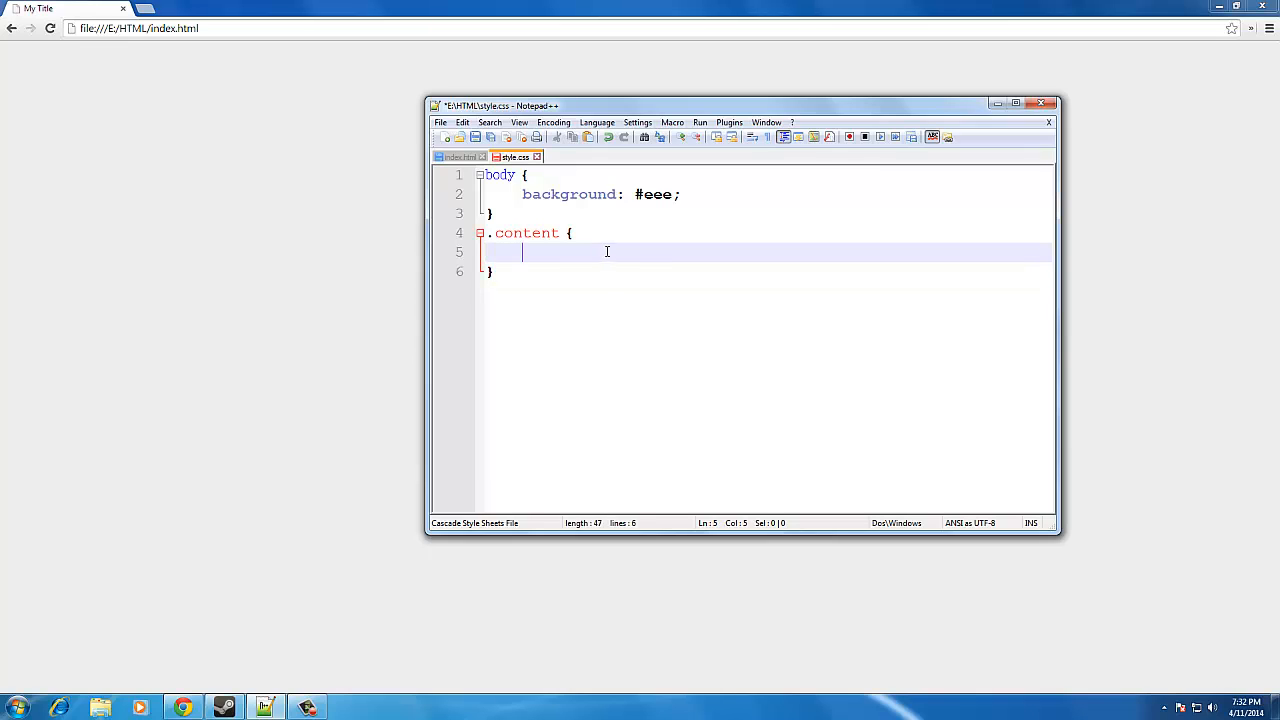
mouse_move(680, 236)
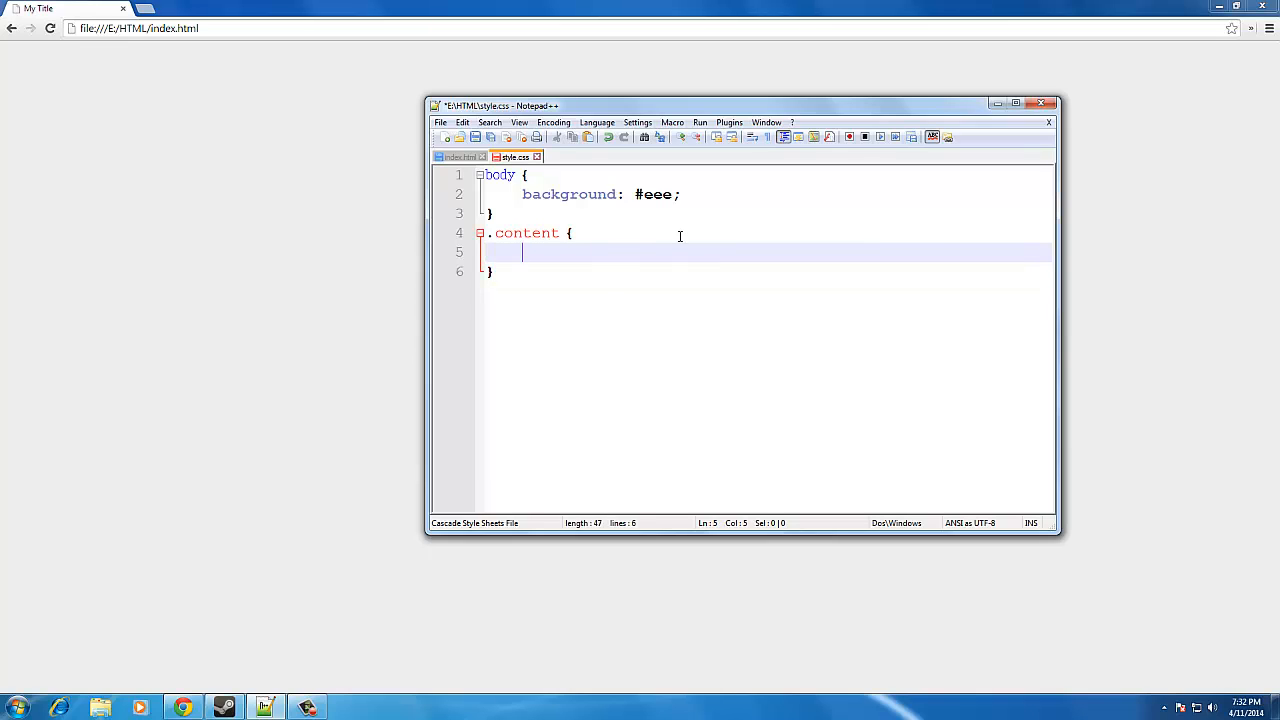
type("width: 1000px")
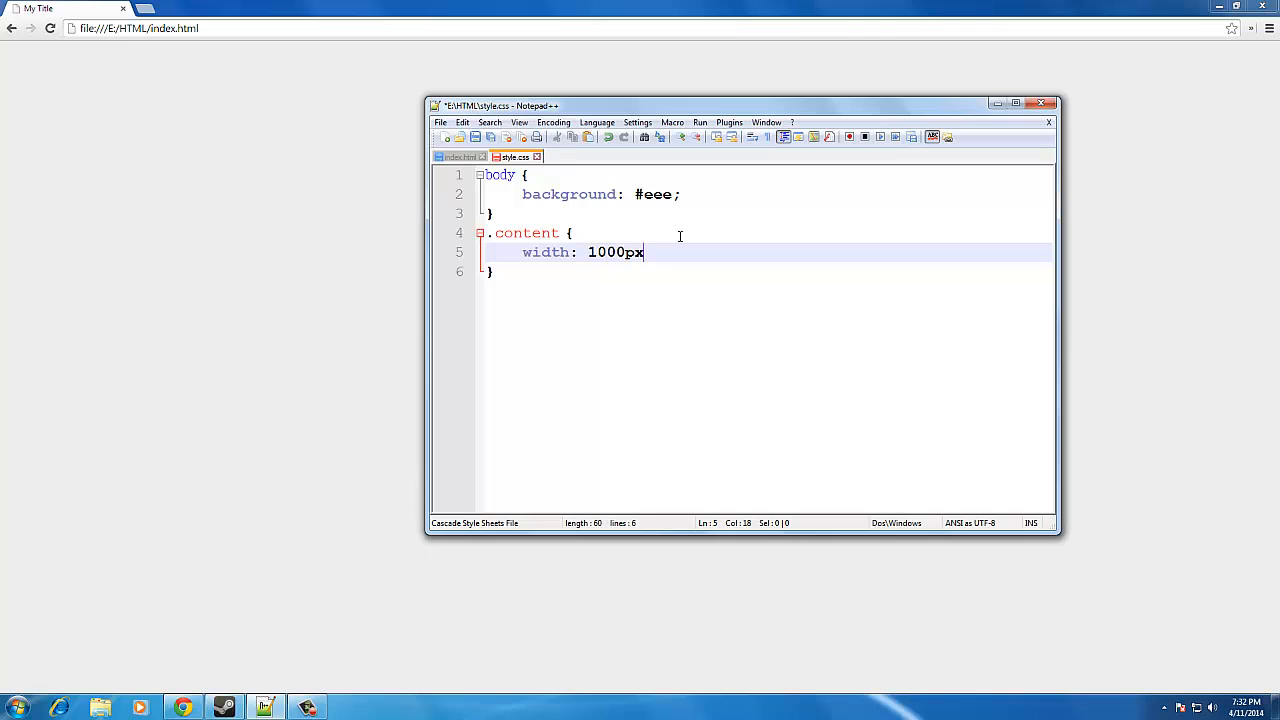
type(";")
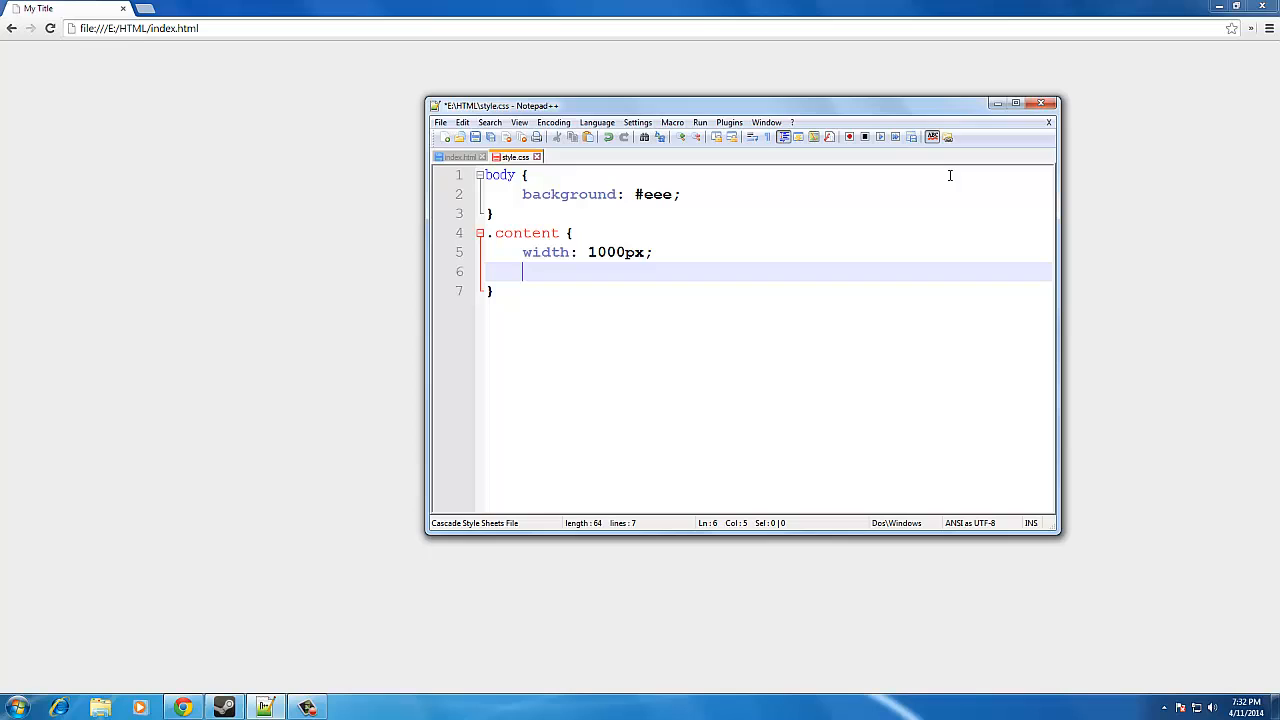
type("padding: 5px;")
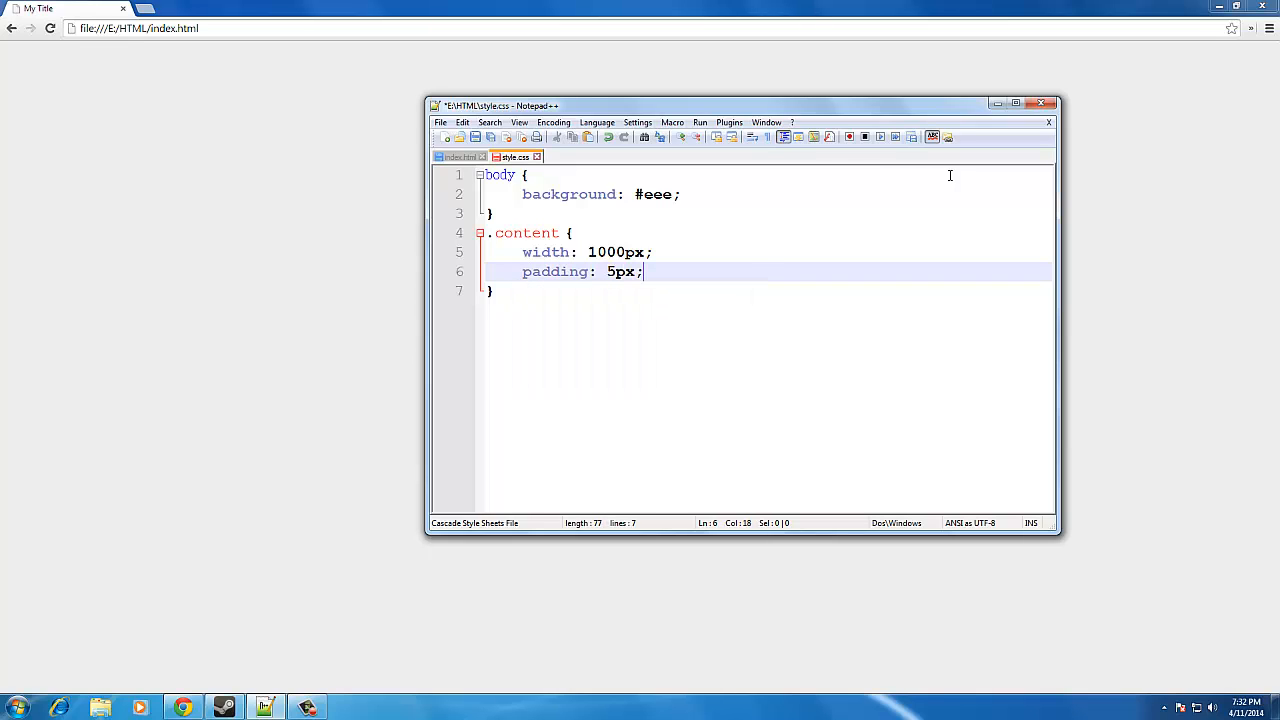
mouse_move(1098, 165)
type("background:")
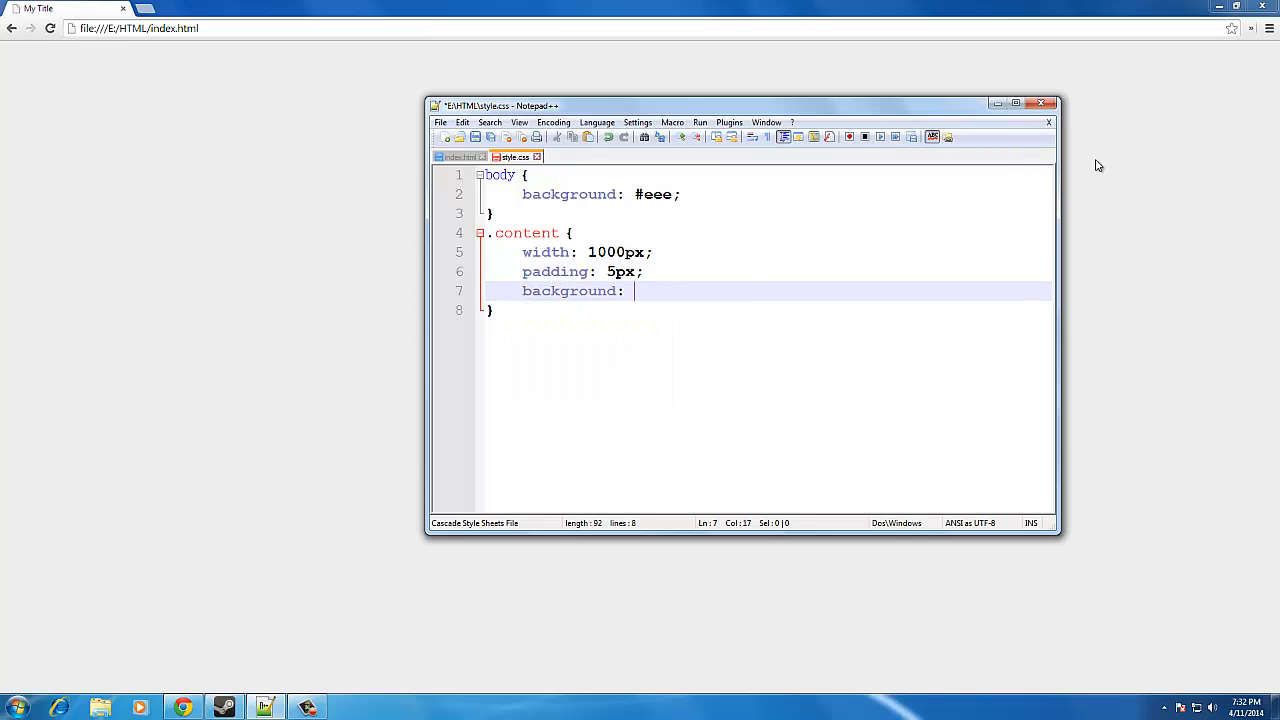
type("white;")
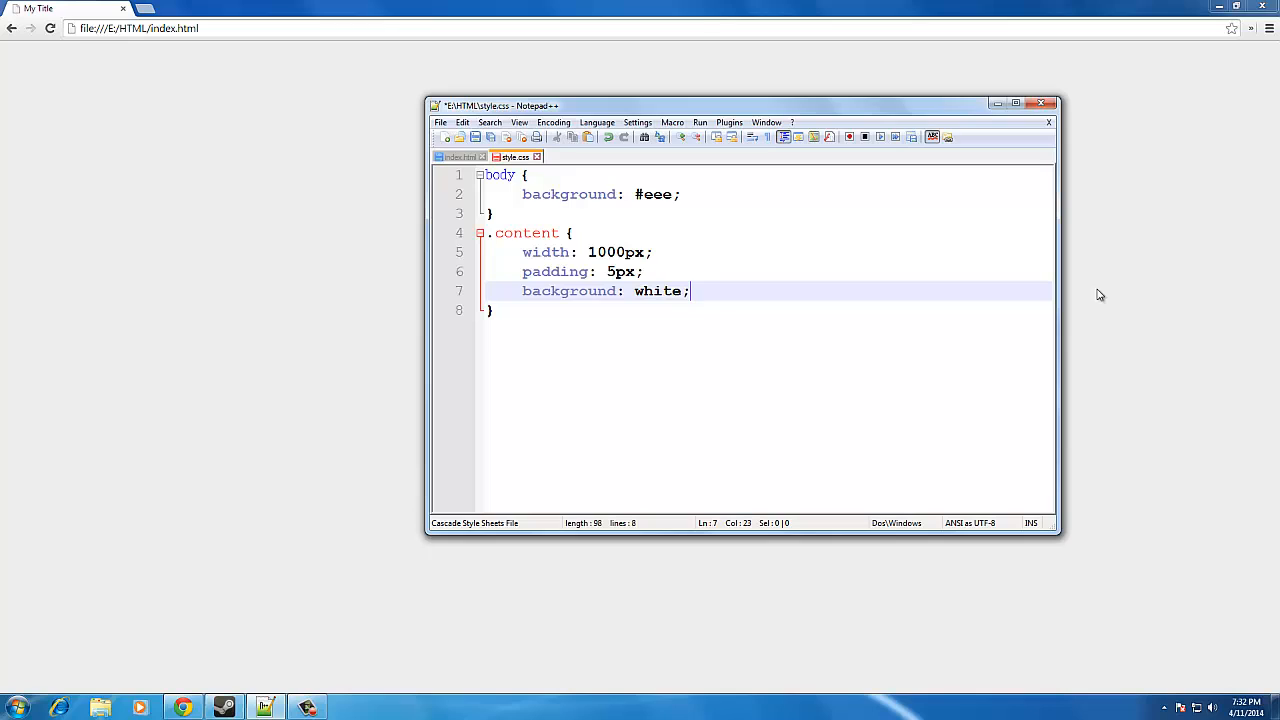
double_click(657, 290)
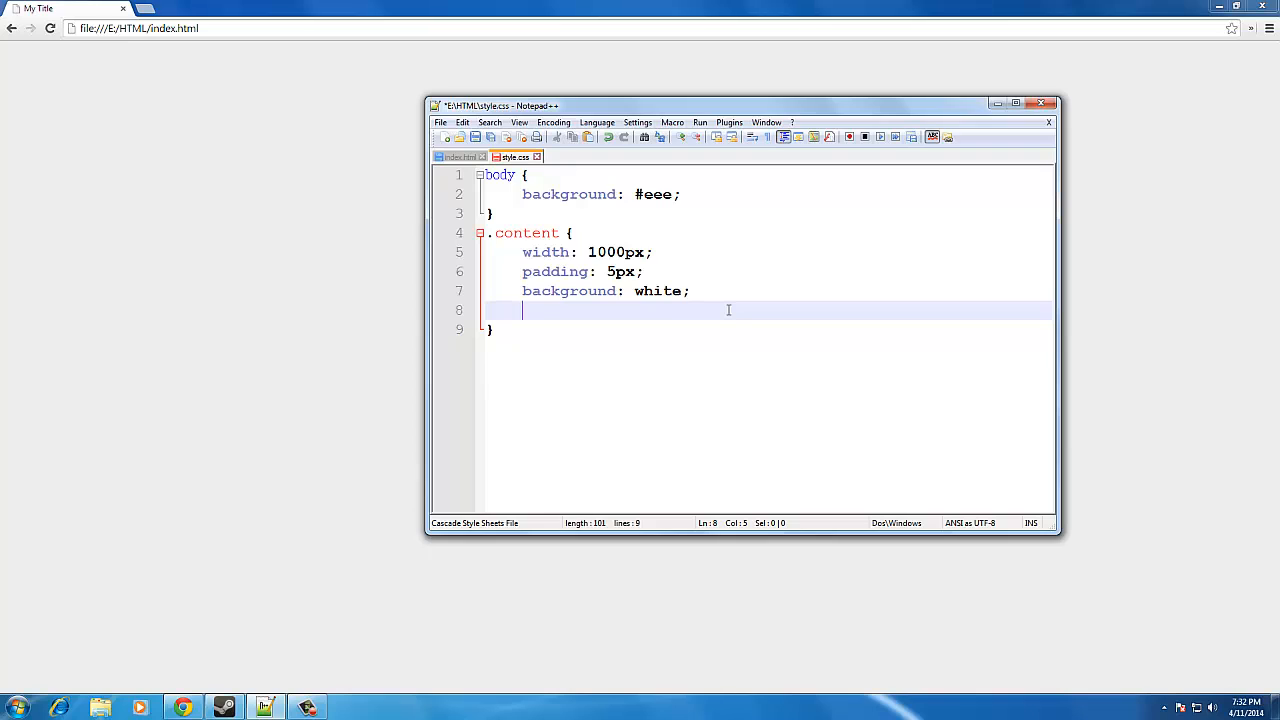
Step: Add border: solid 1px #999 and margin: 0 auto to .content
type("border: soli")
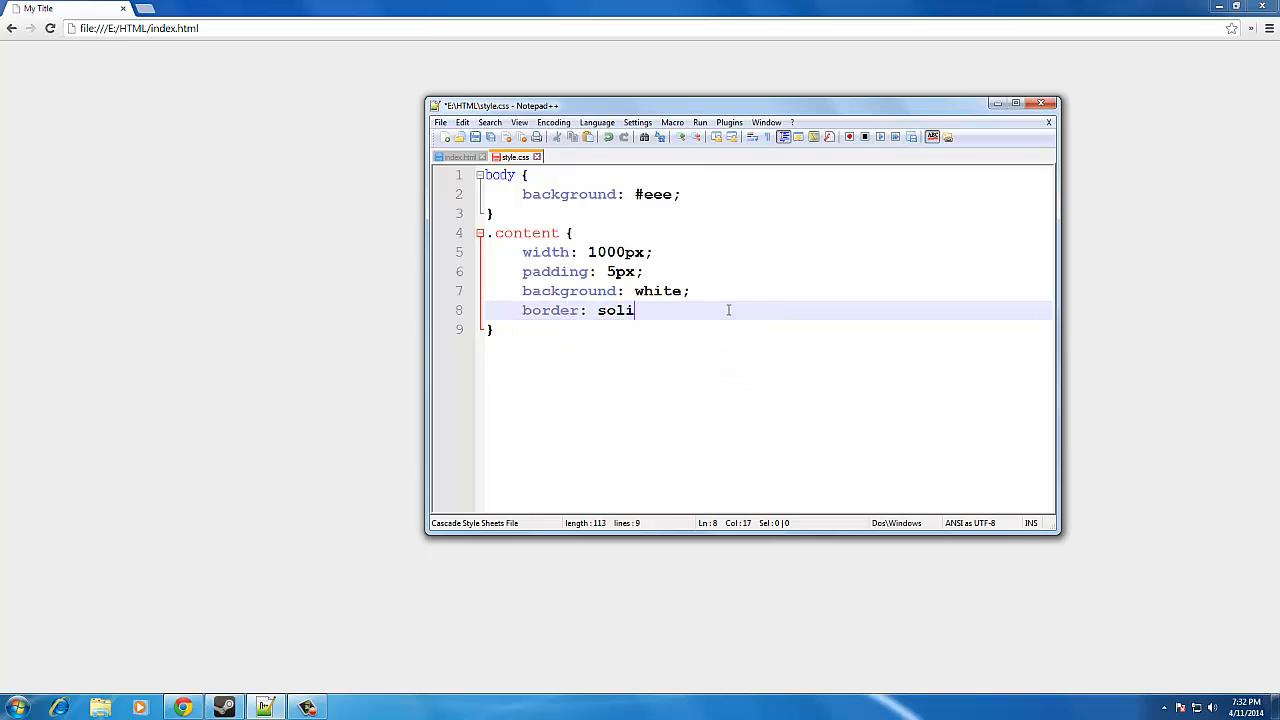
type("d 1px")
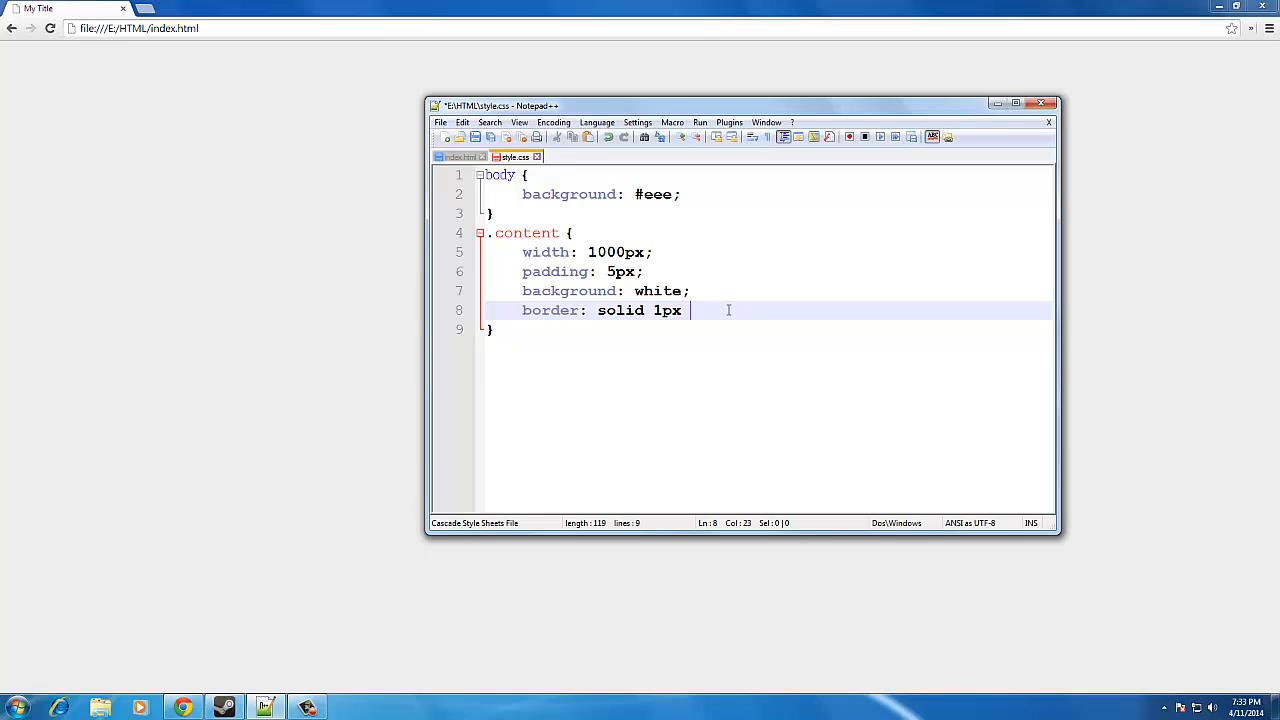
type("#999;")
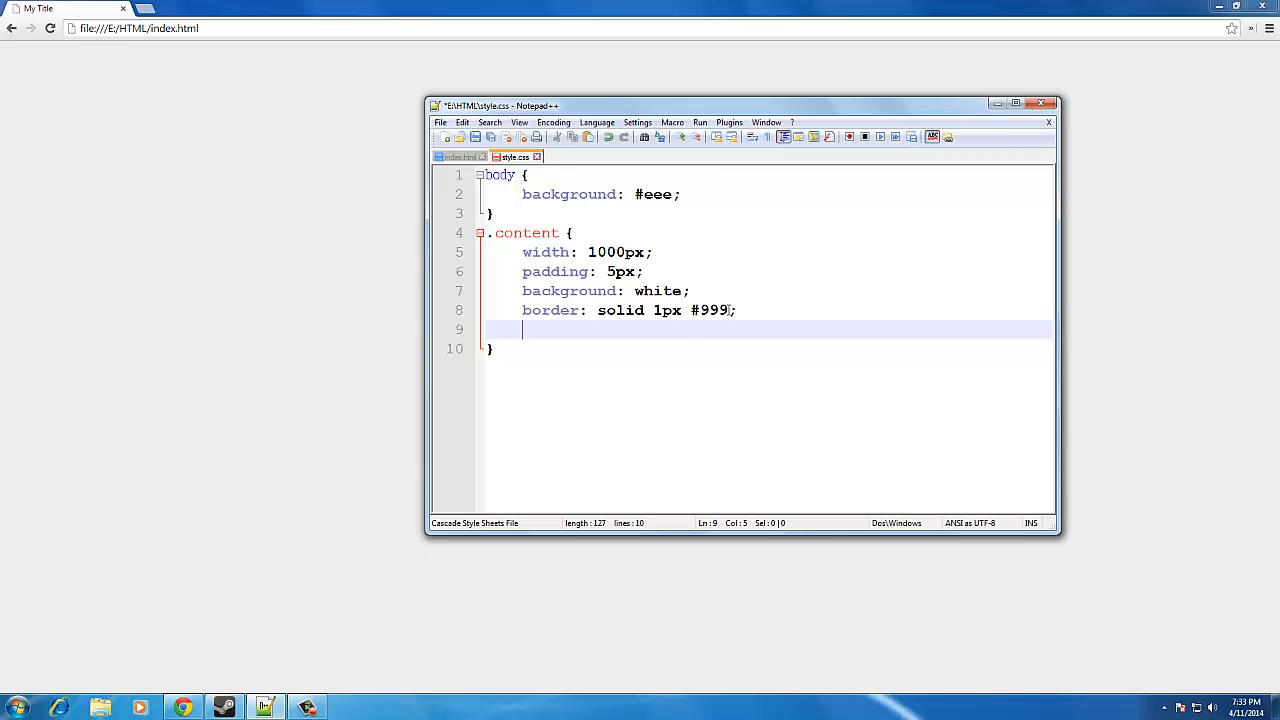
type("margin: 0 auto;")
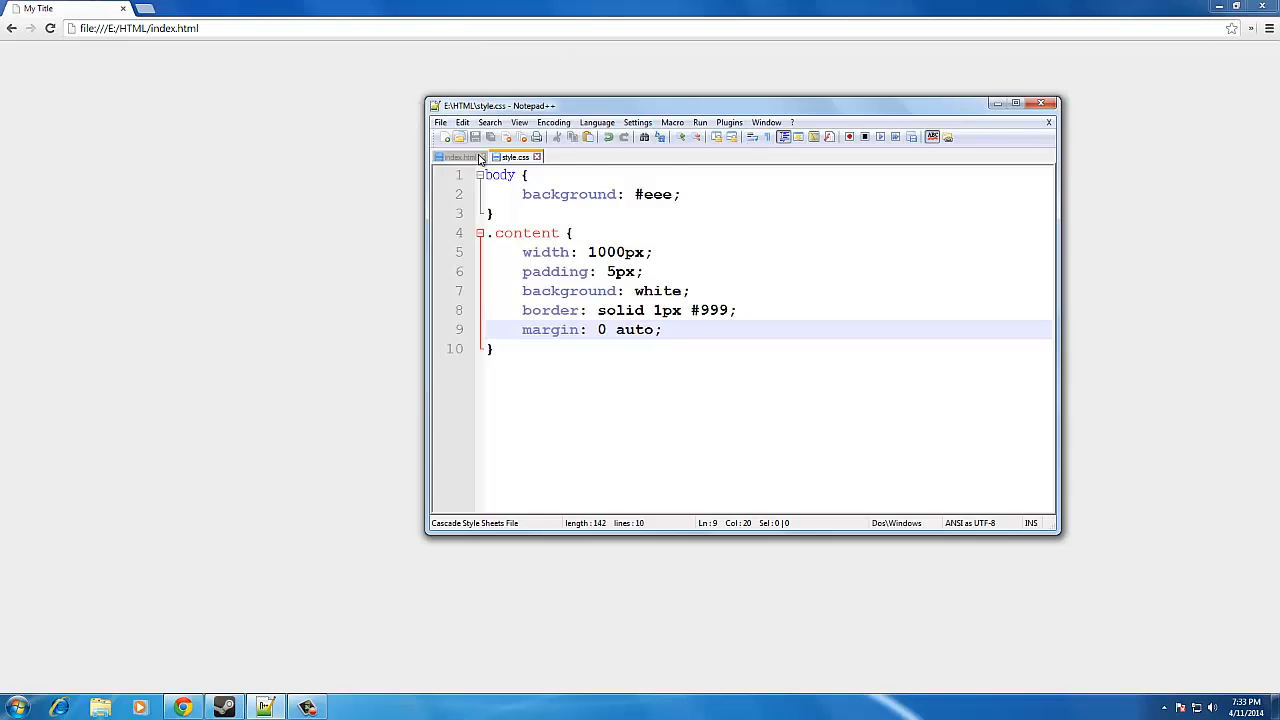
Step: Insert an empty <div class='content'></div> into index.html's body, then return to style.css
left_click(459, 157)
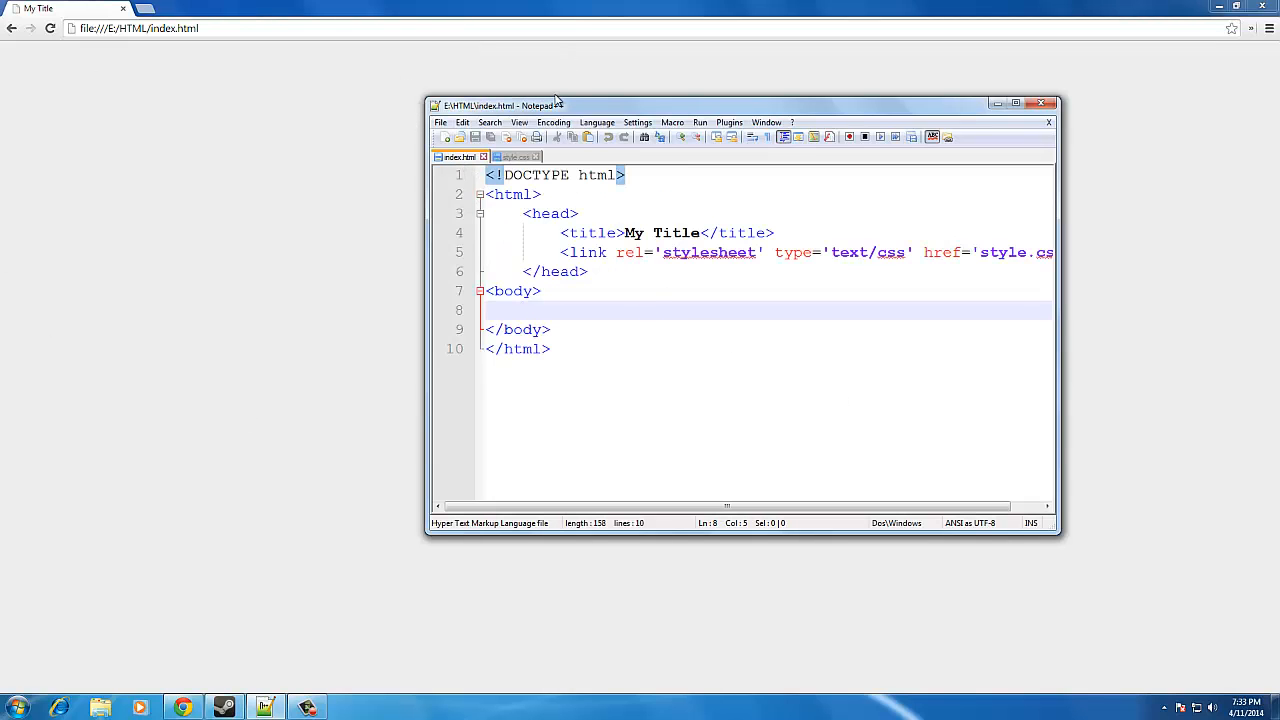
mouse_move(724, 293)
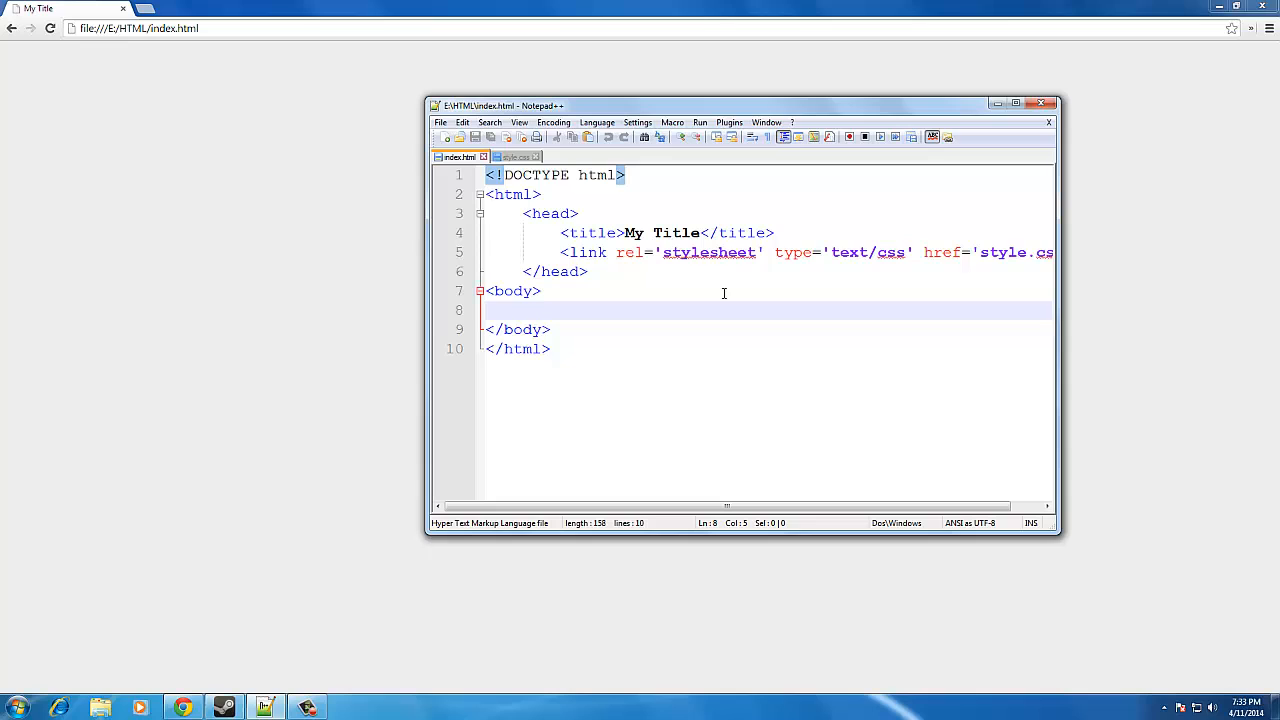
type("<div class")
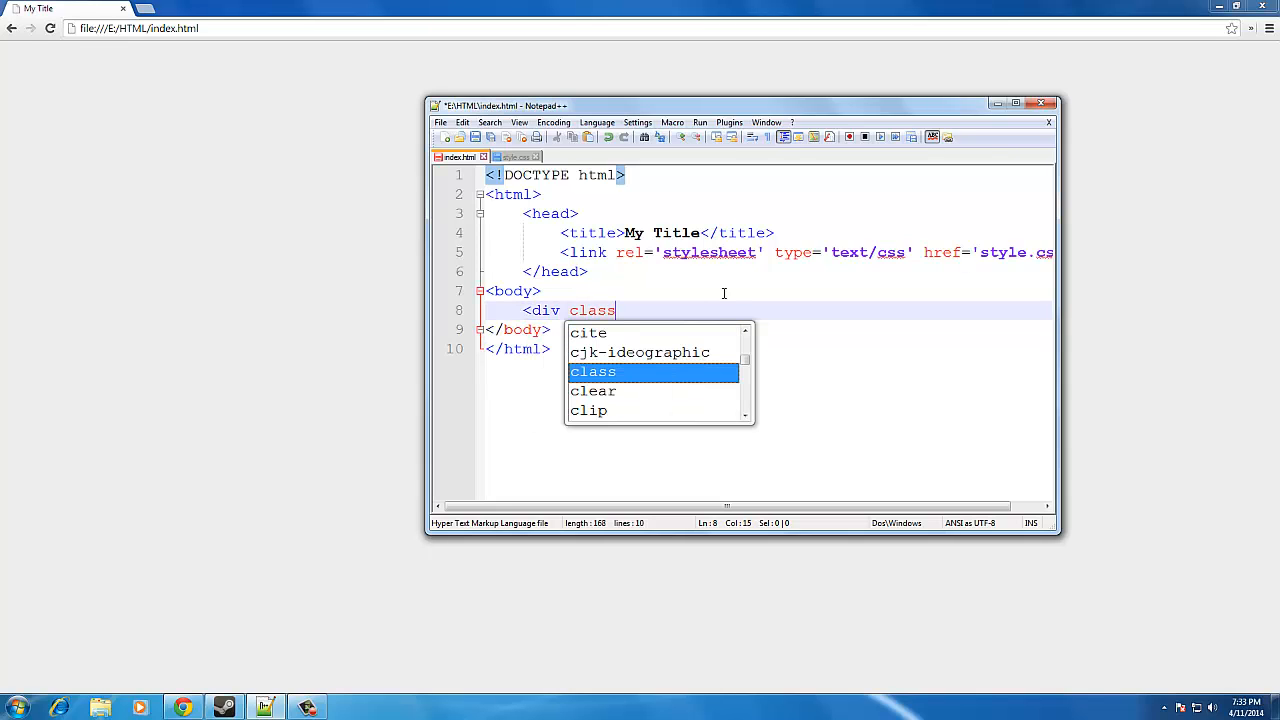
type("='content'>")
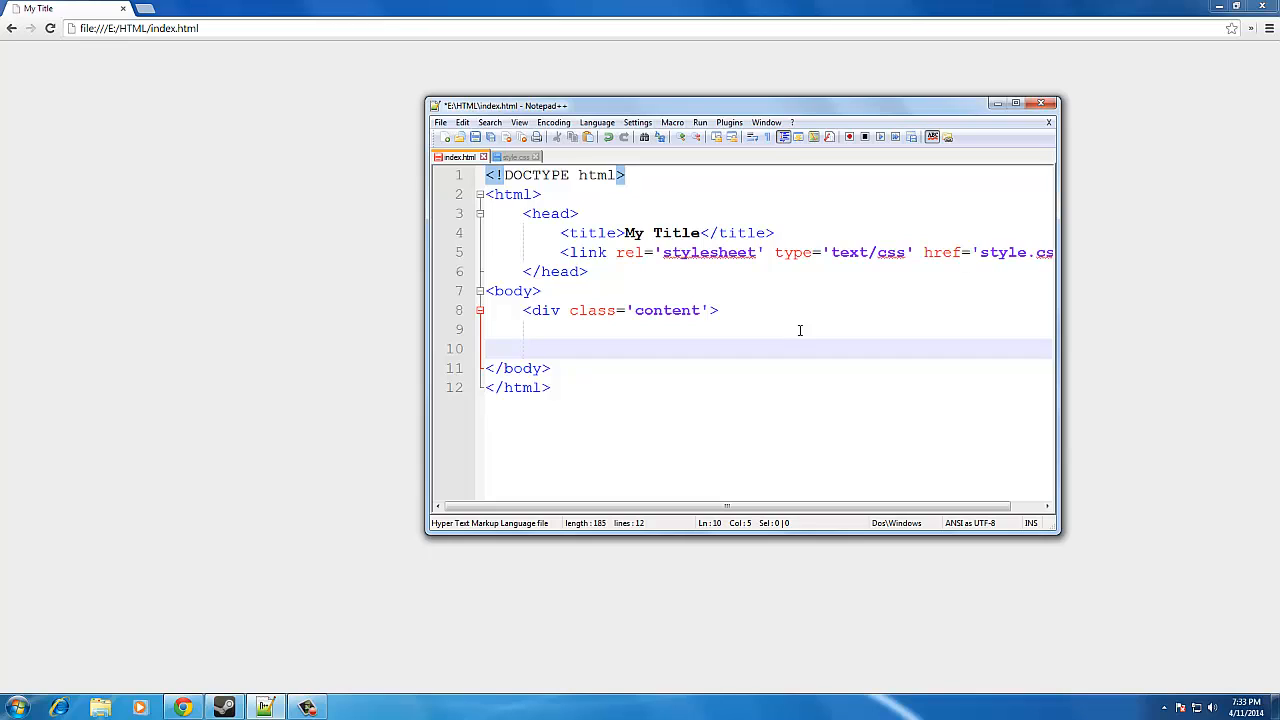
type("</div>")
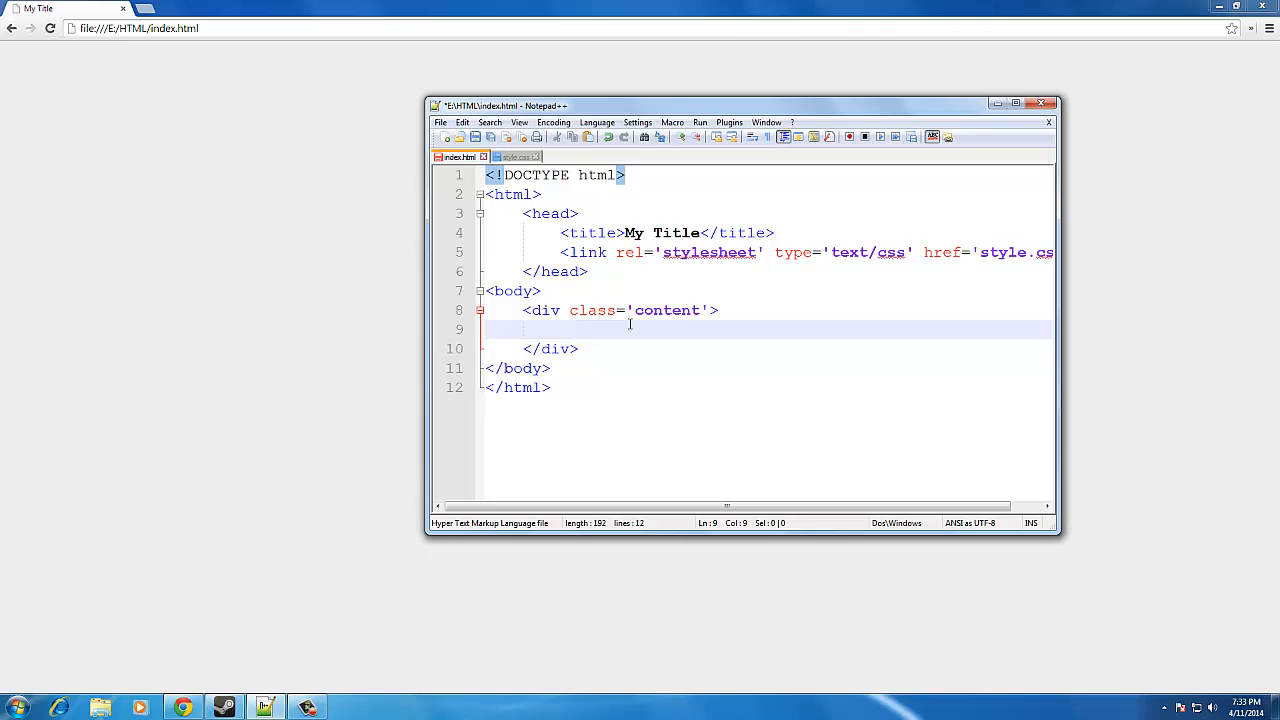
left_click(515, 157)
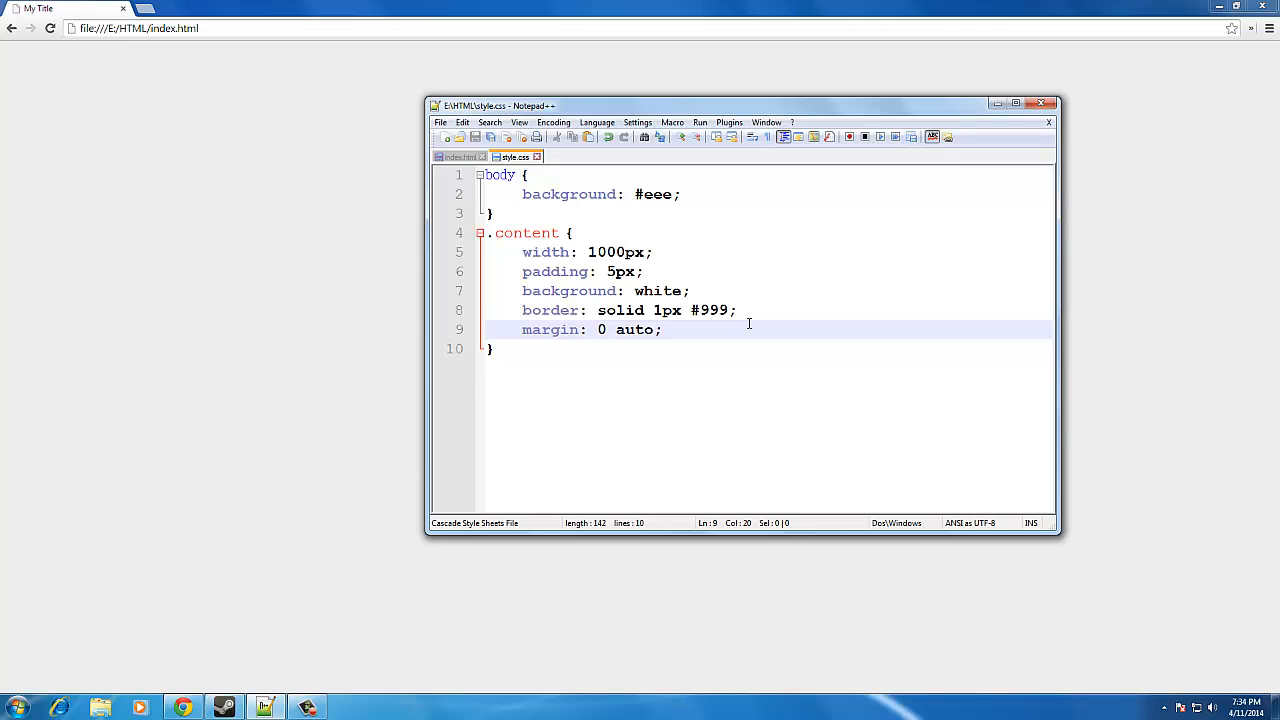
Step: Try height: 480px on .content, preview index.html, then remove it and use border colour #ccc
type("height:")
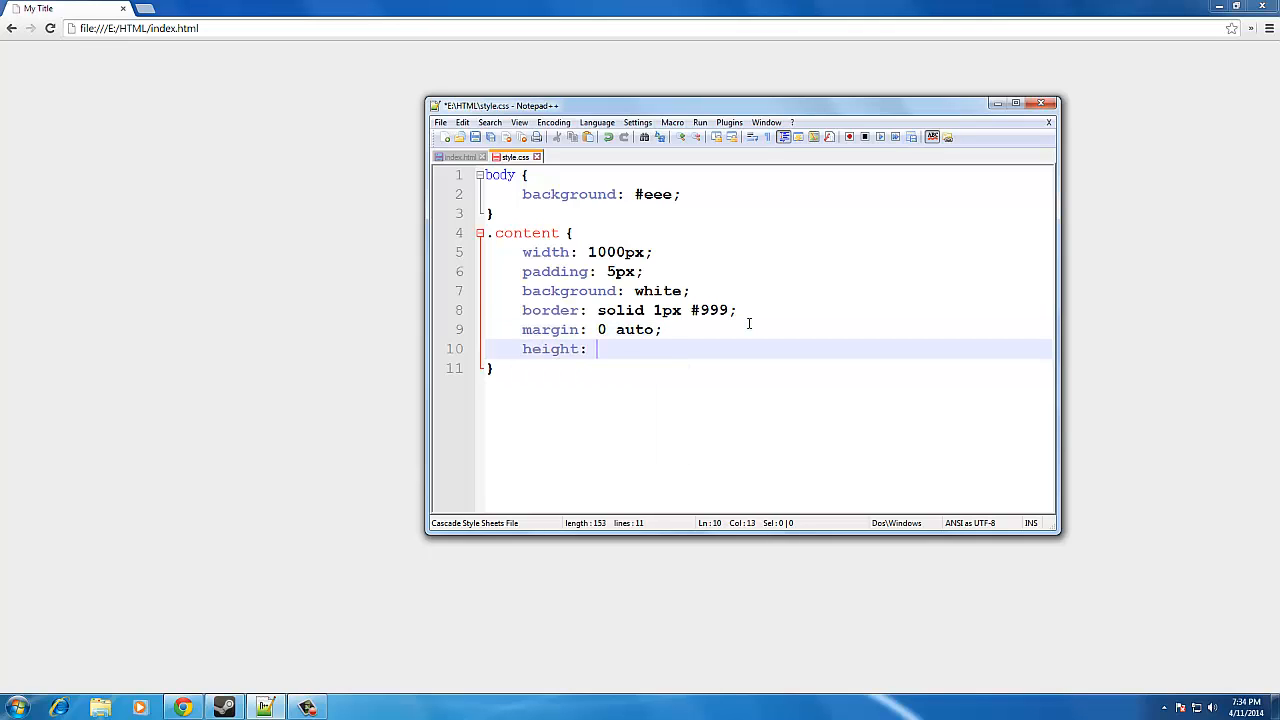
type("480px")
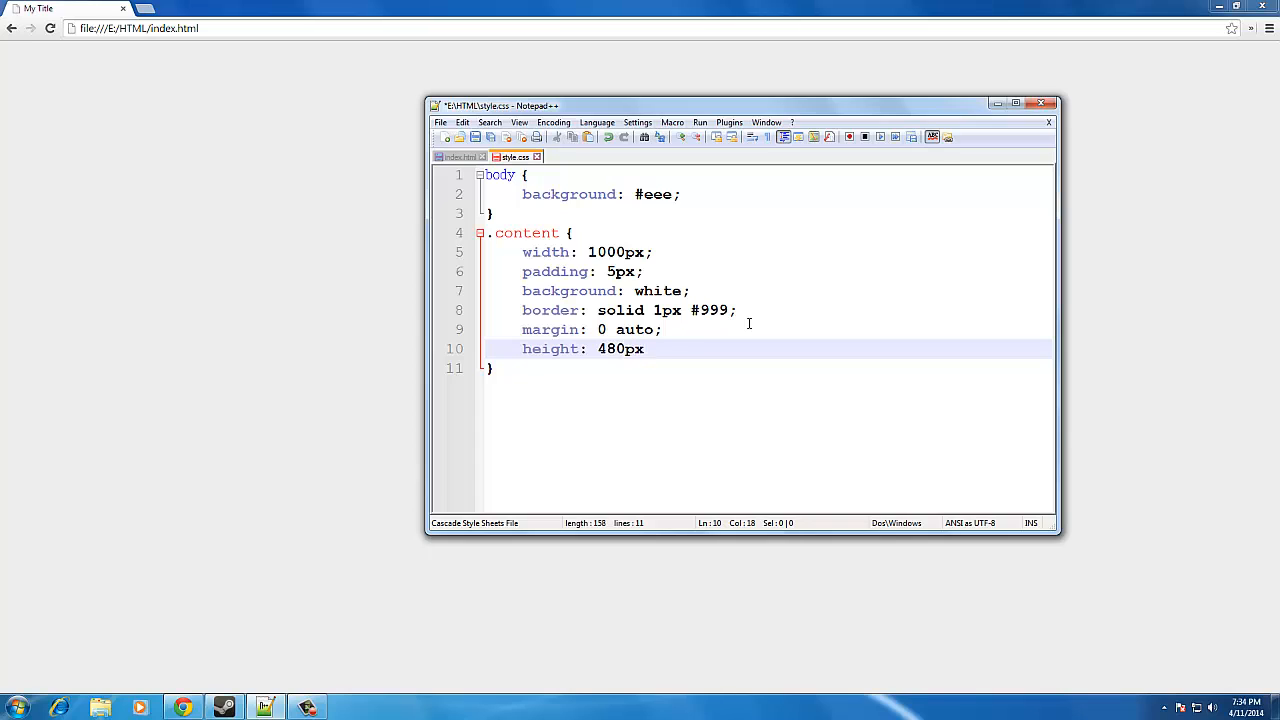
left_click(457, 157)
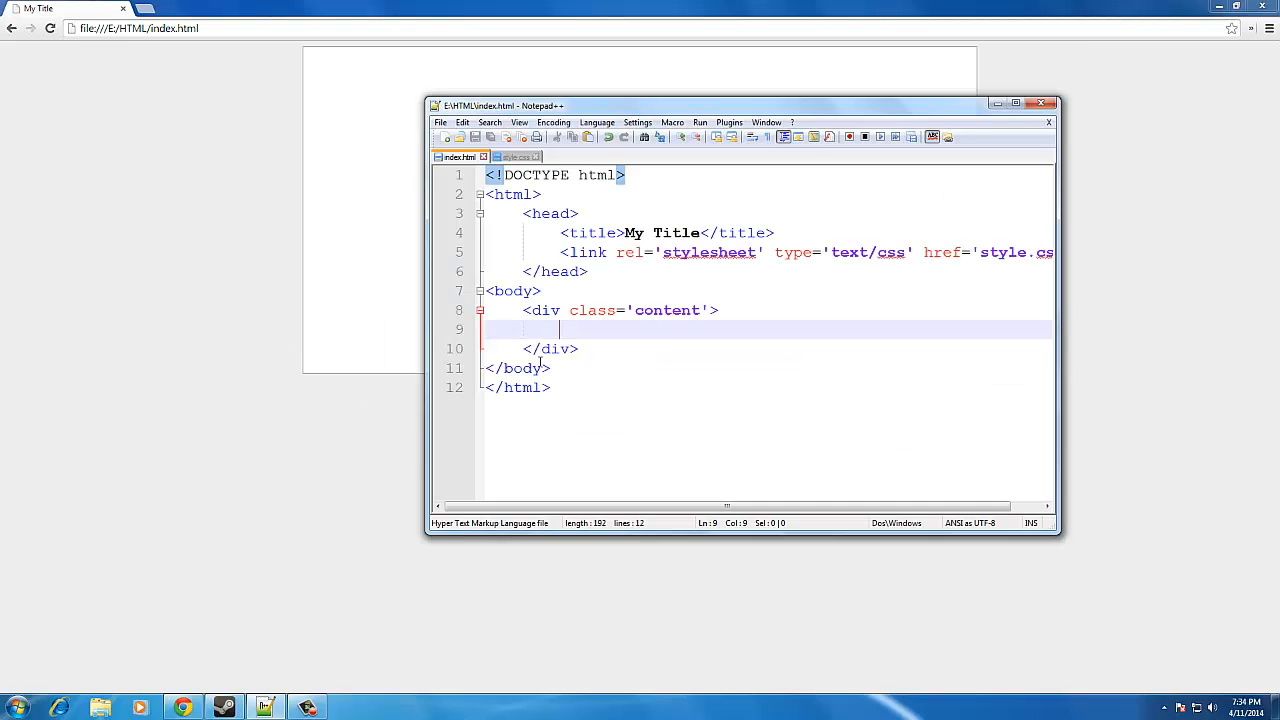
left_click(515, 157)
type("background: #eee;")
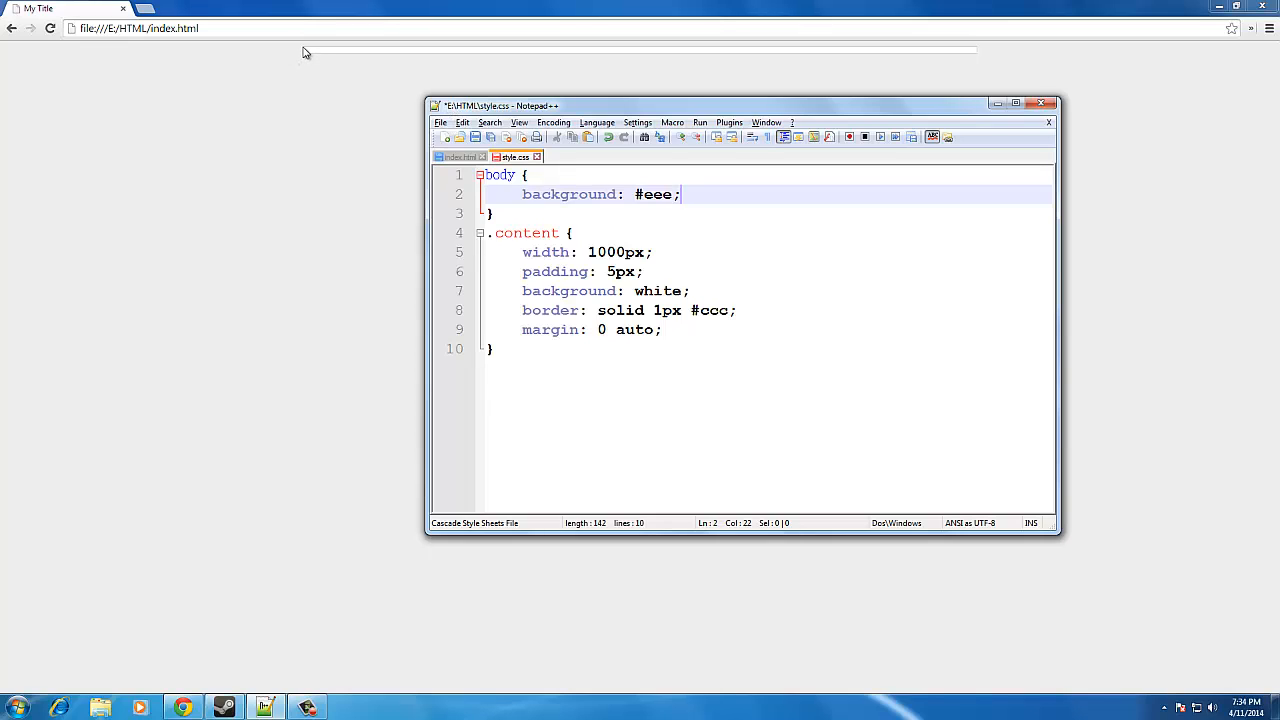
mouse_move(309, 56)
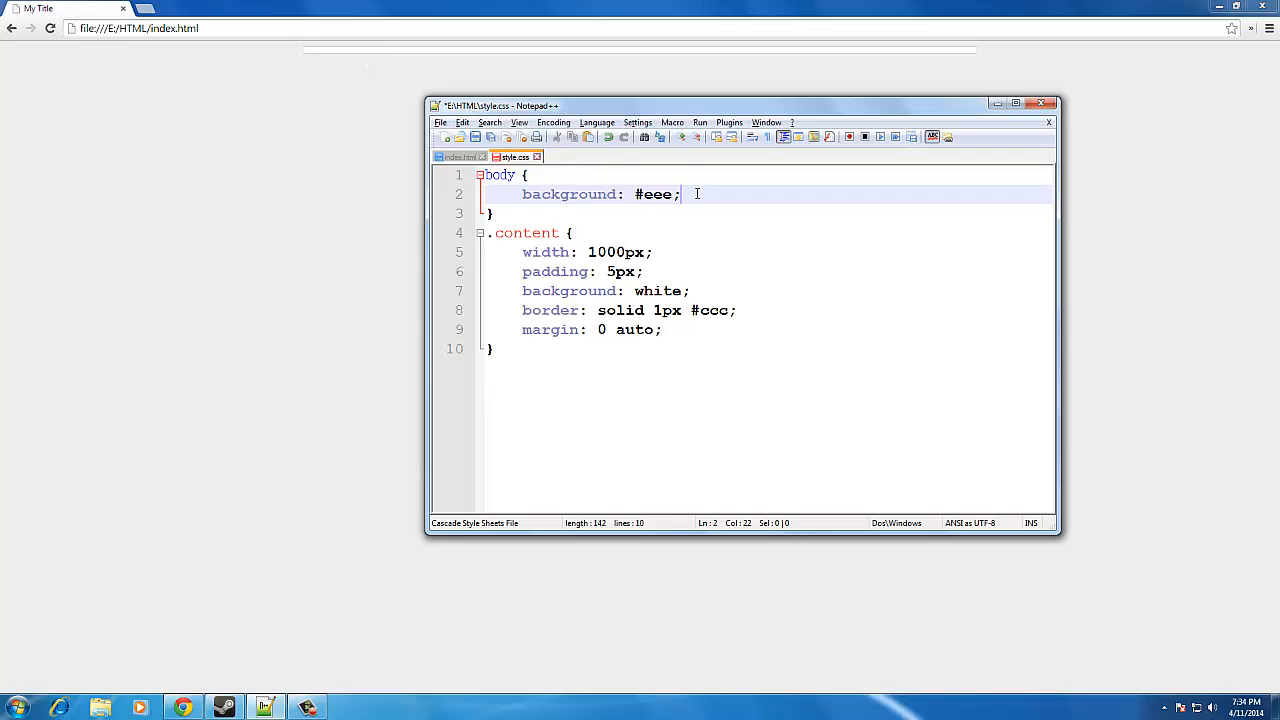
Step: Add margin: 0px and padding: 0px to the body rule, then switch to index.html
type("margin")
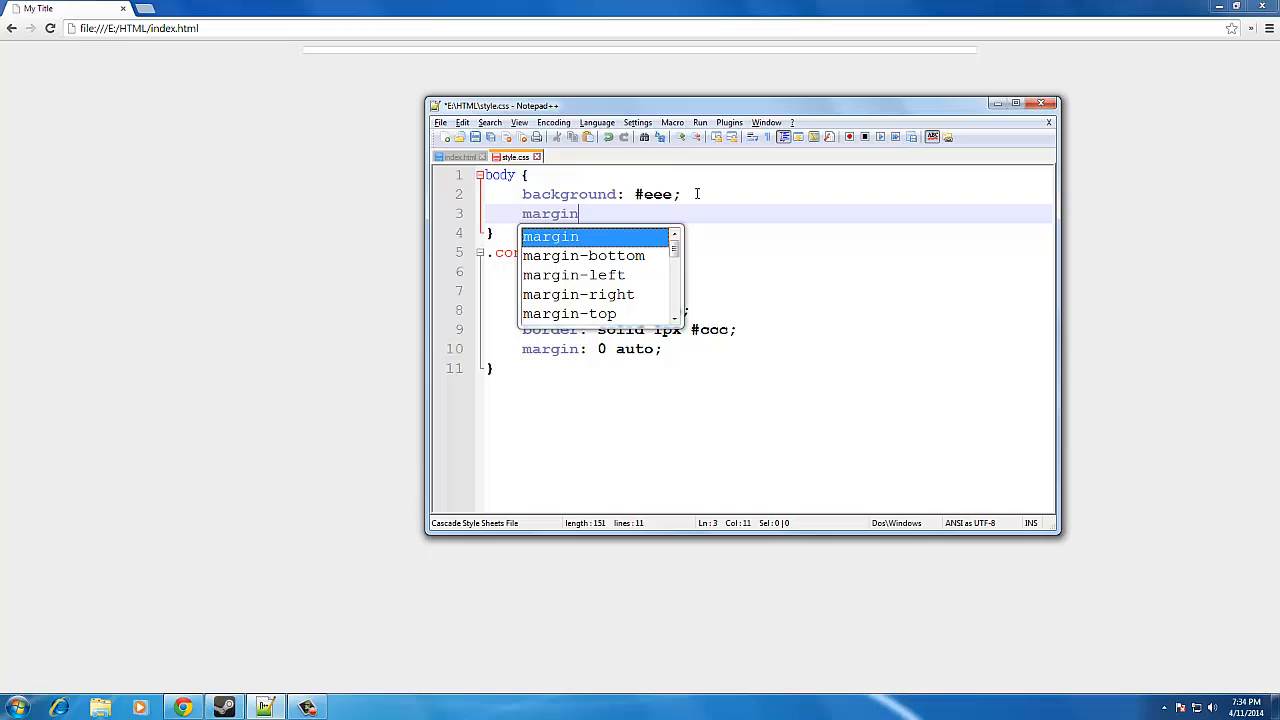
type(":")
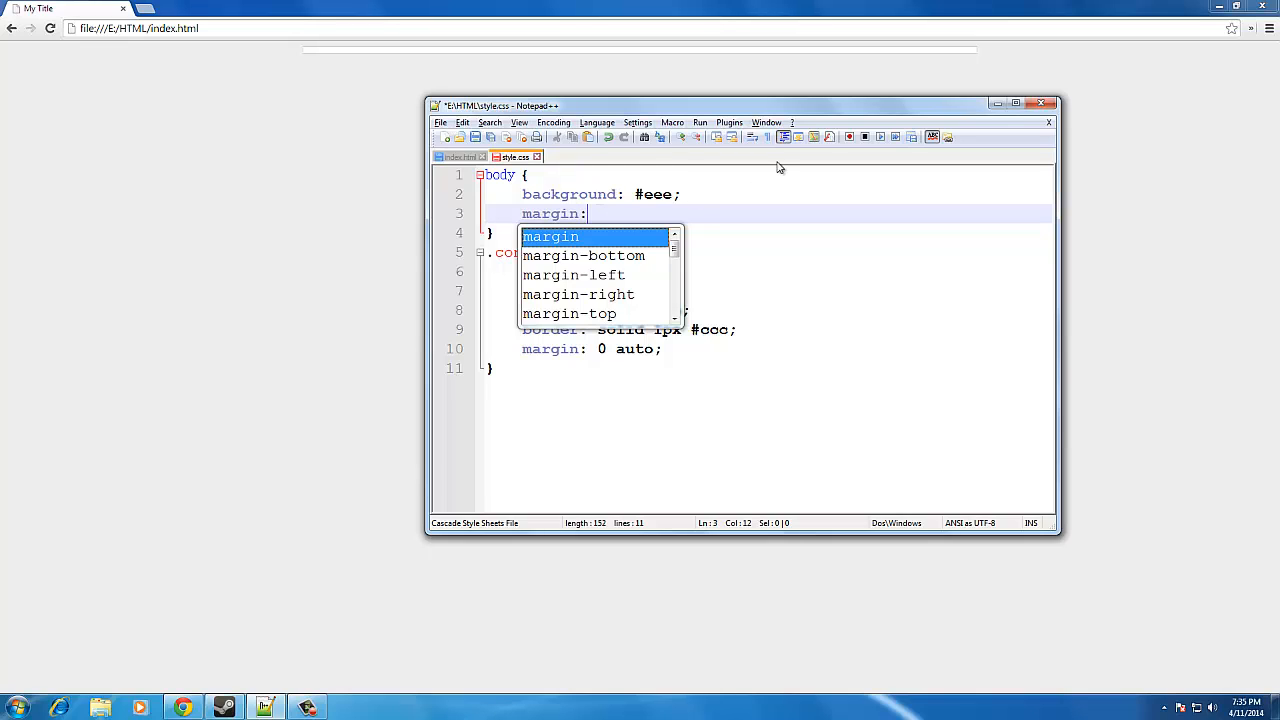
type("9")
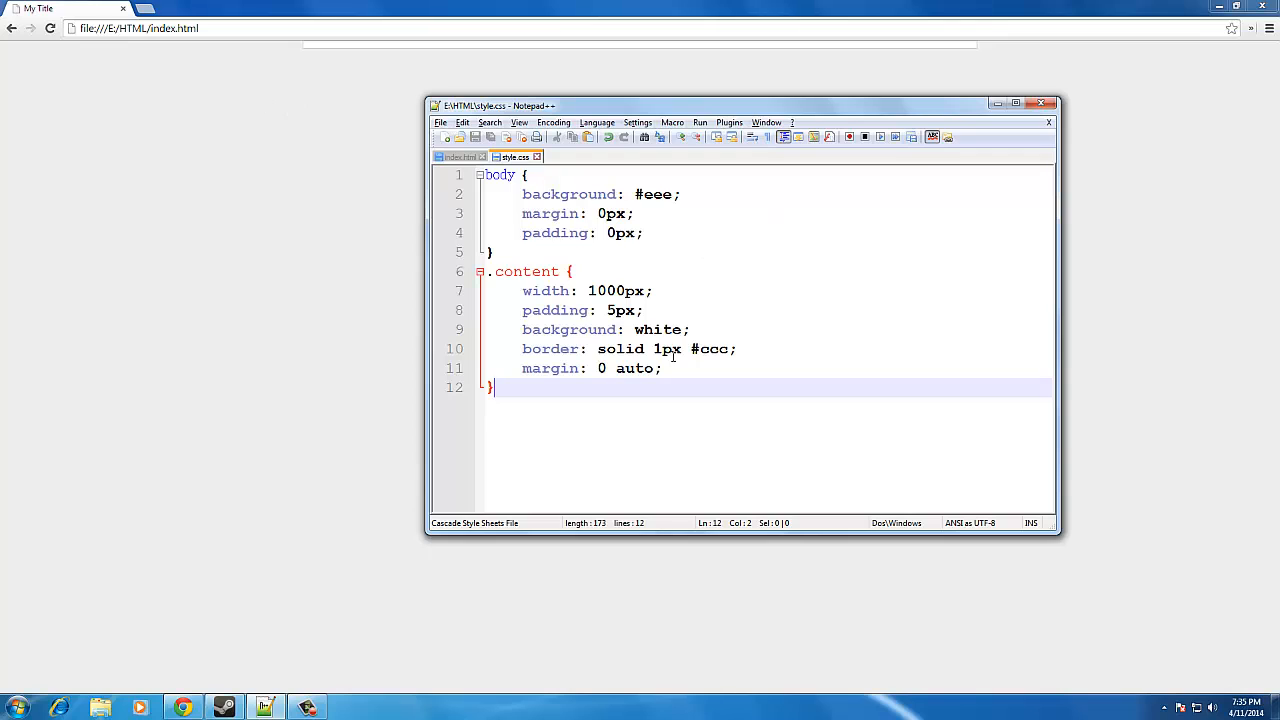
left_click(459, 156)
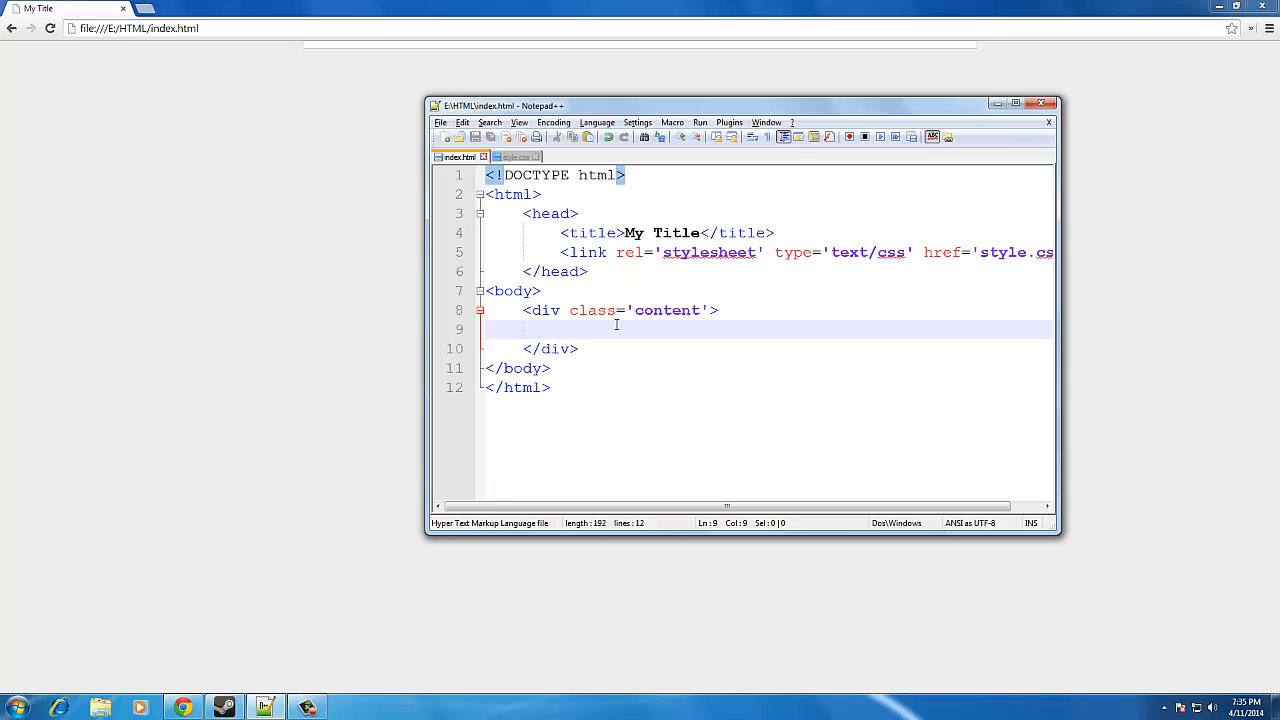
Step: Type four placeholder text lines, each ending with <br>, inside the content div
type("Aodinasoidni")
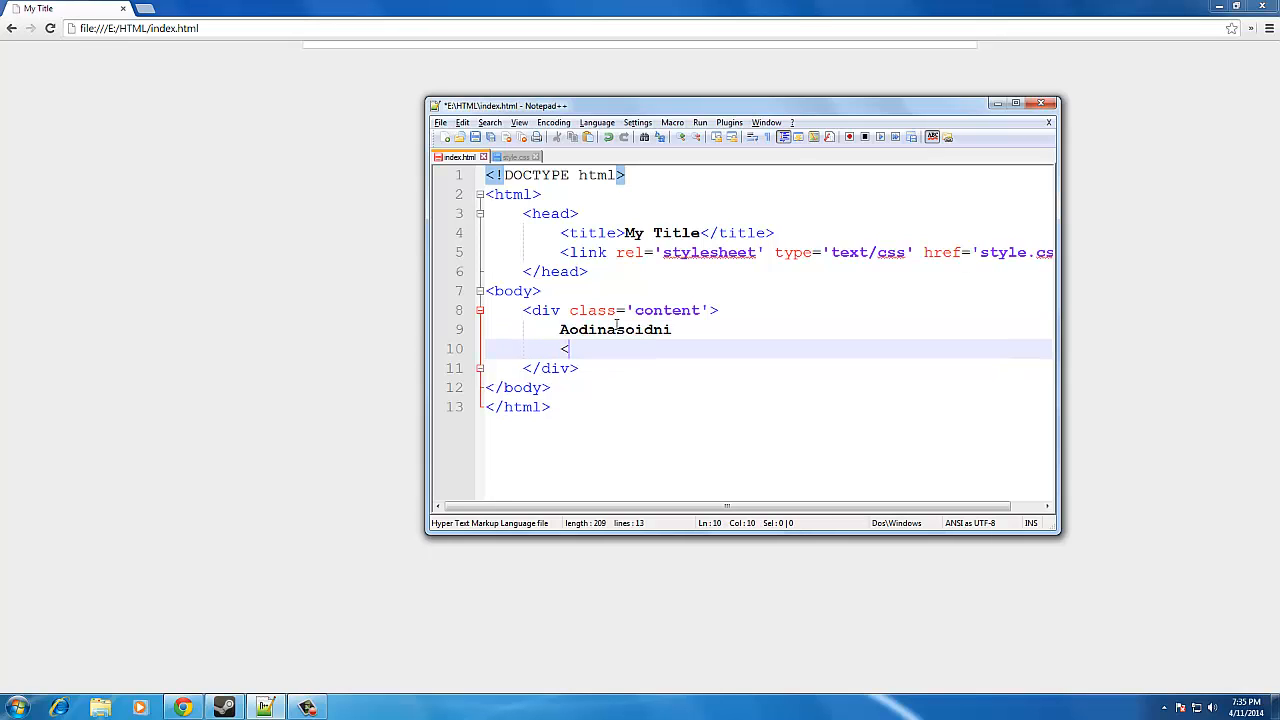
type("br>")
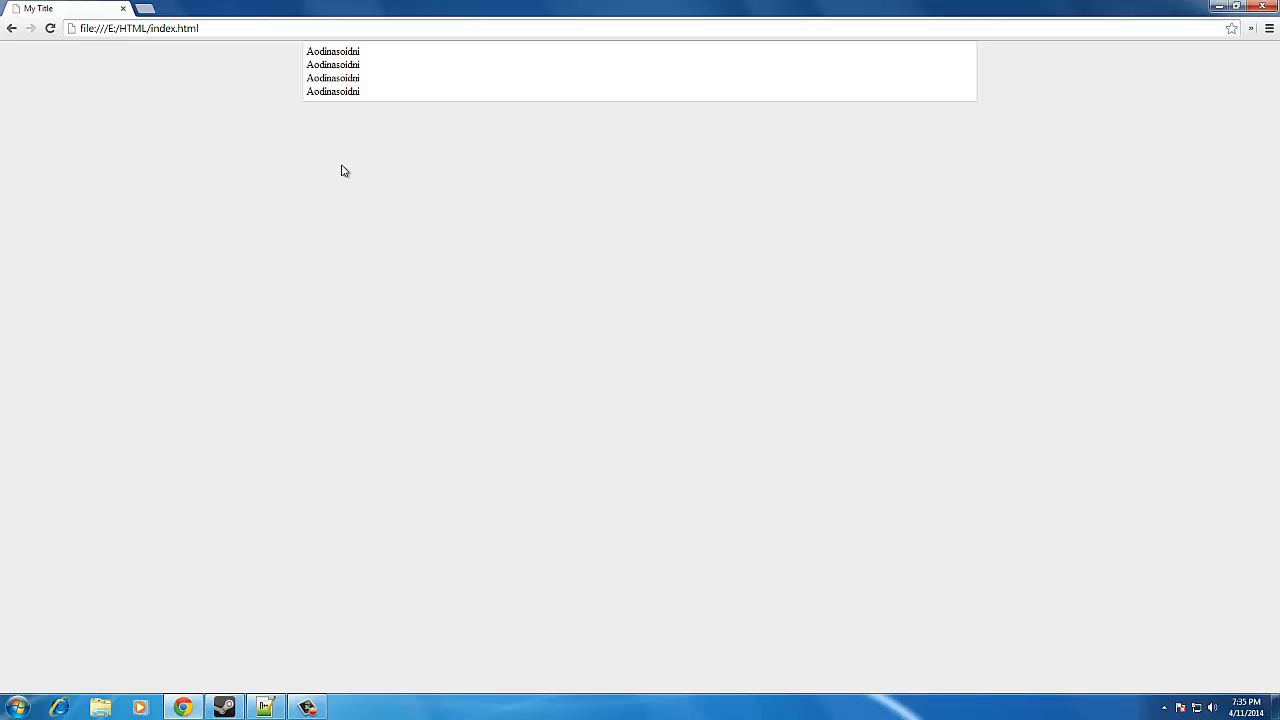
mouse_move(415, 531)
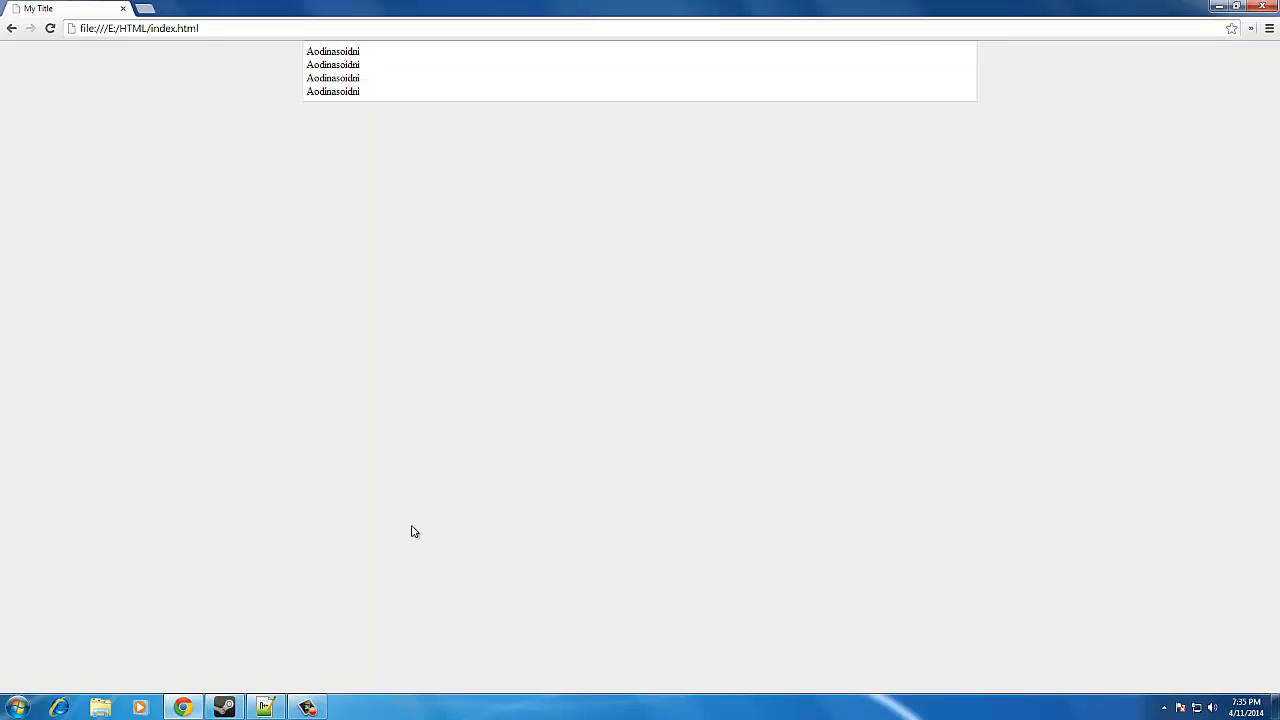
mouse_move(301, 92)
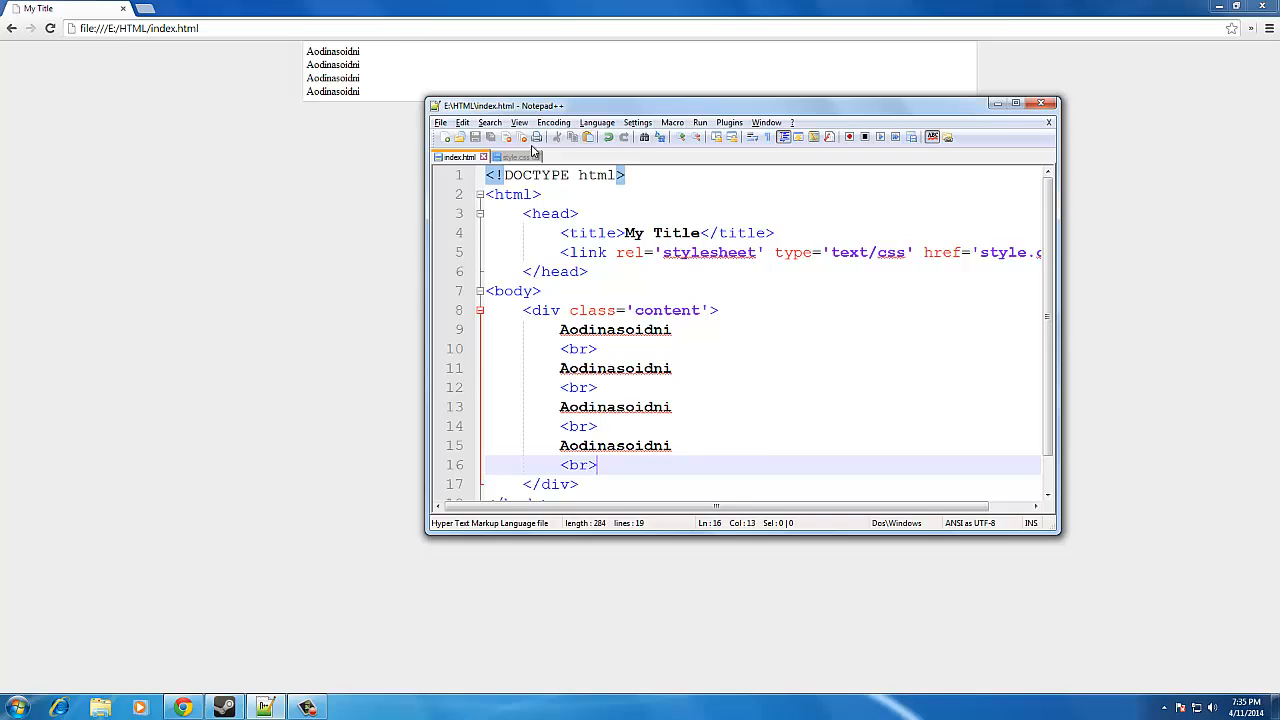
Step: In style.css, briefly try padding 5px 9px on .content, leaving it at 5px
left_click(516, 157)
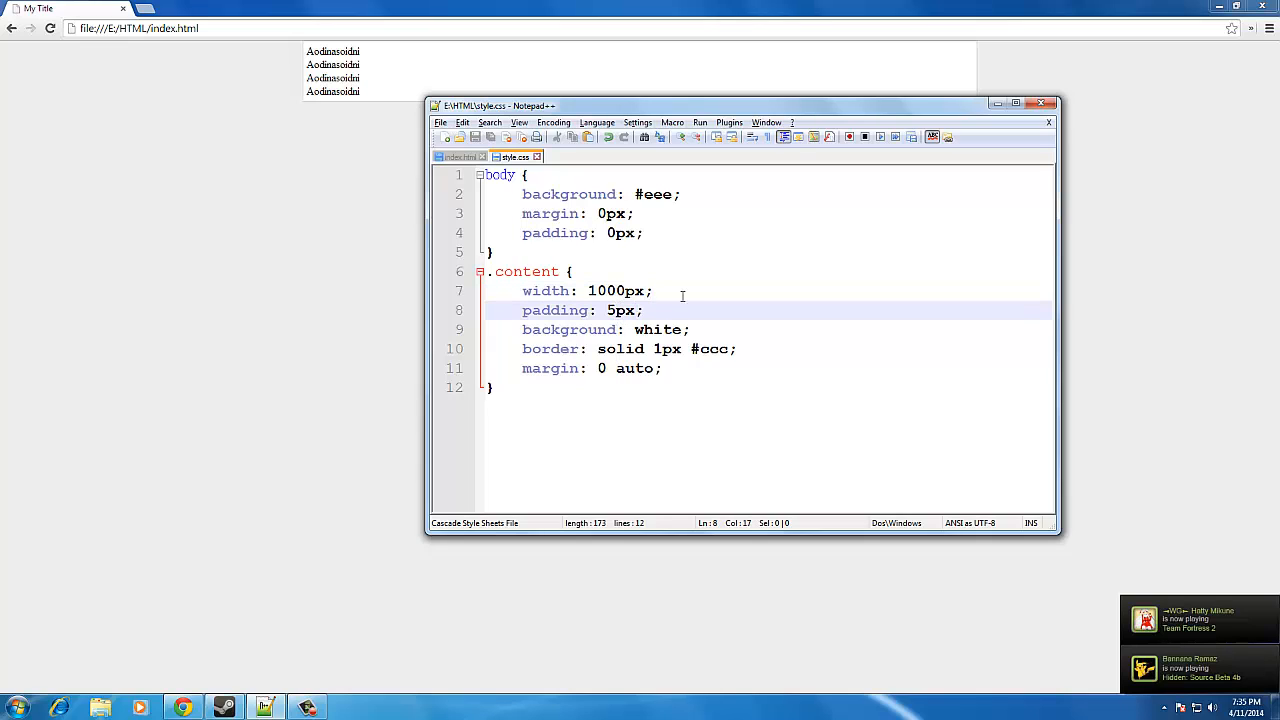
type("9px")
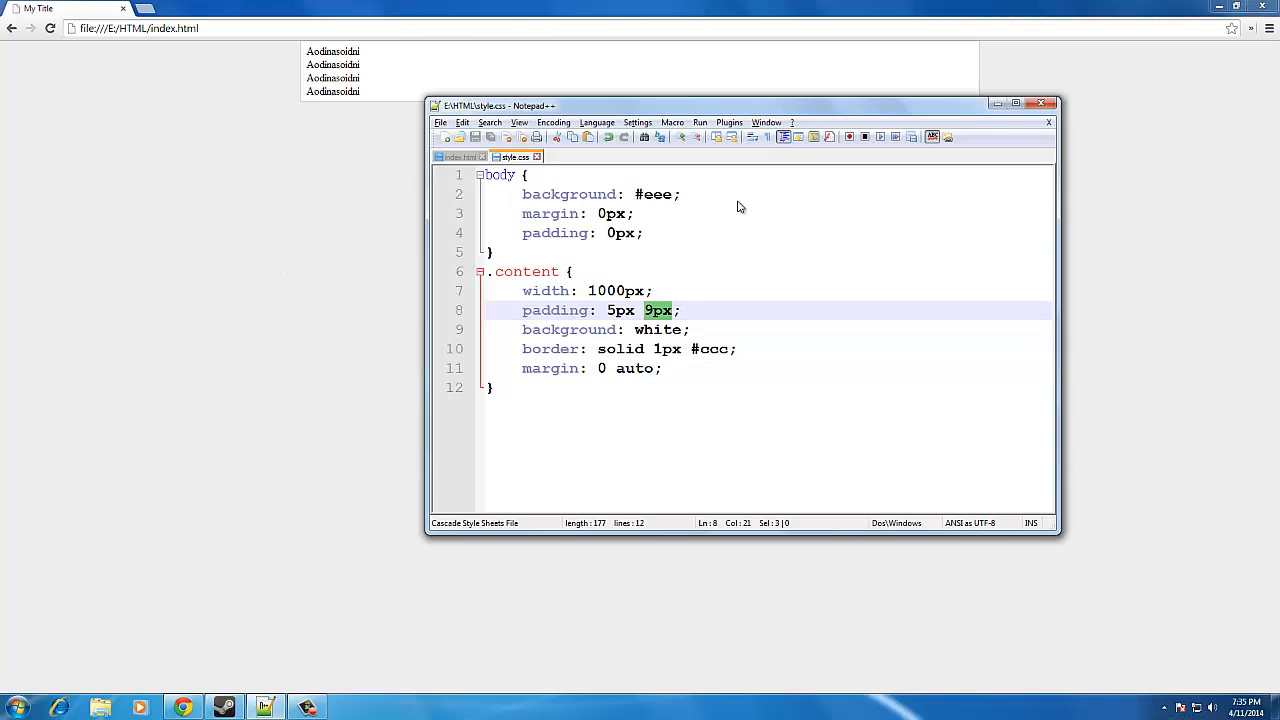
left_click(647, 310)
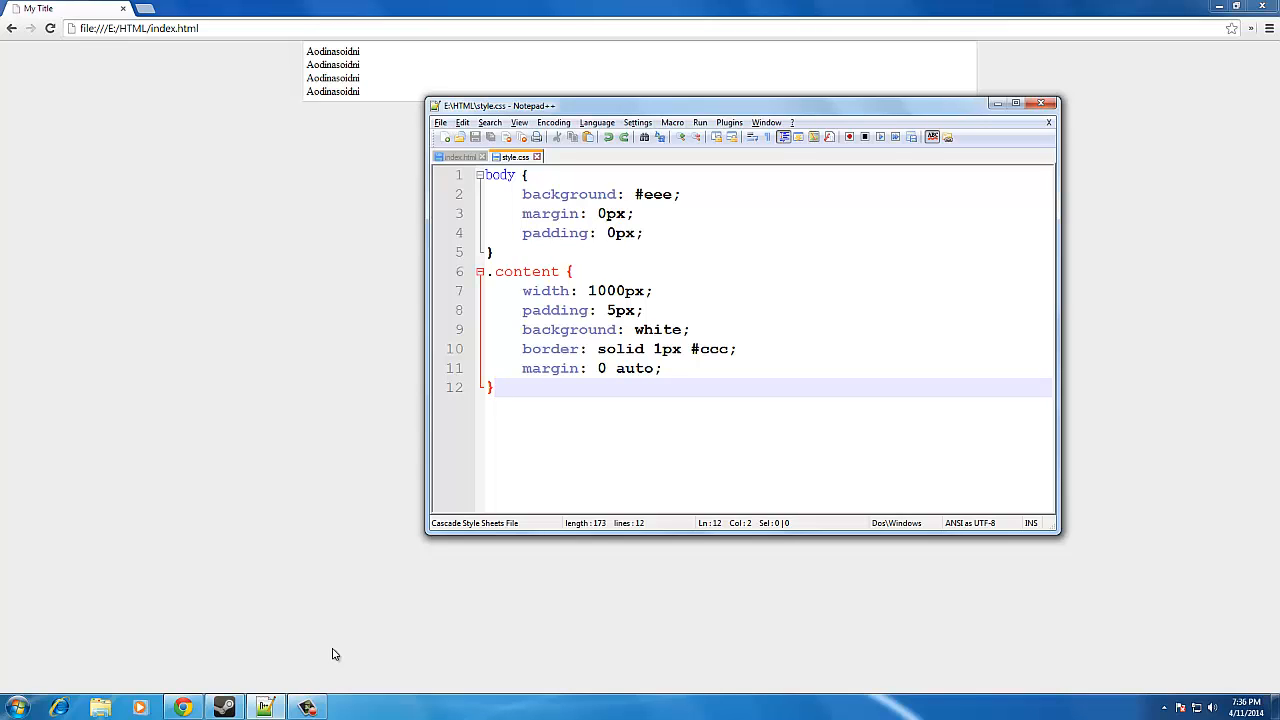
mouse_move(315, 665)
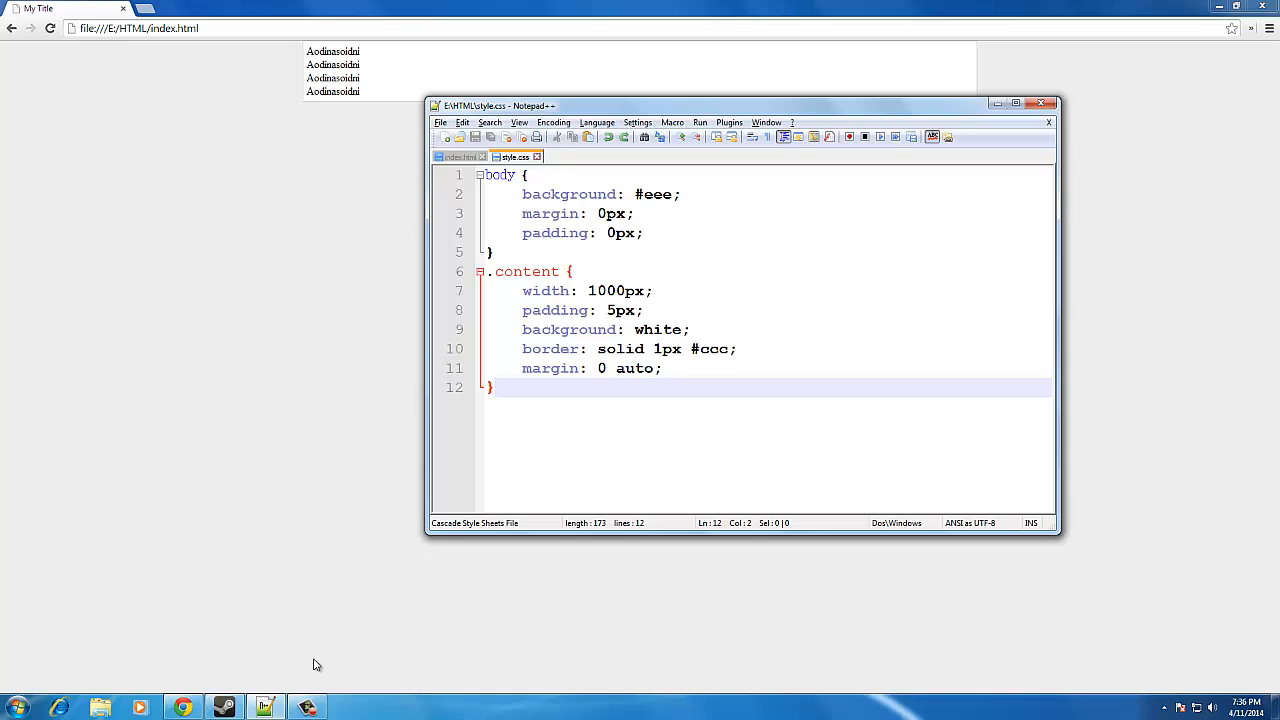